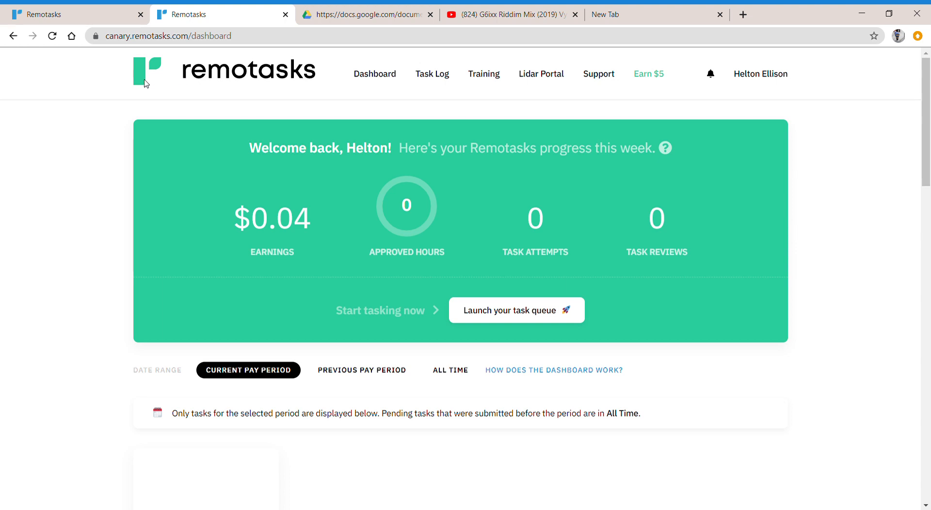
pyautogui.moveTo(188, 77)
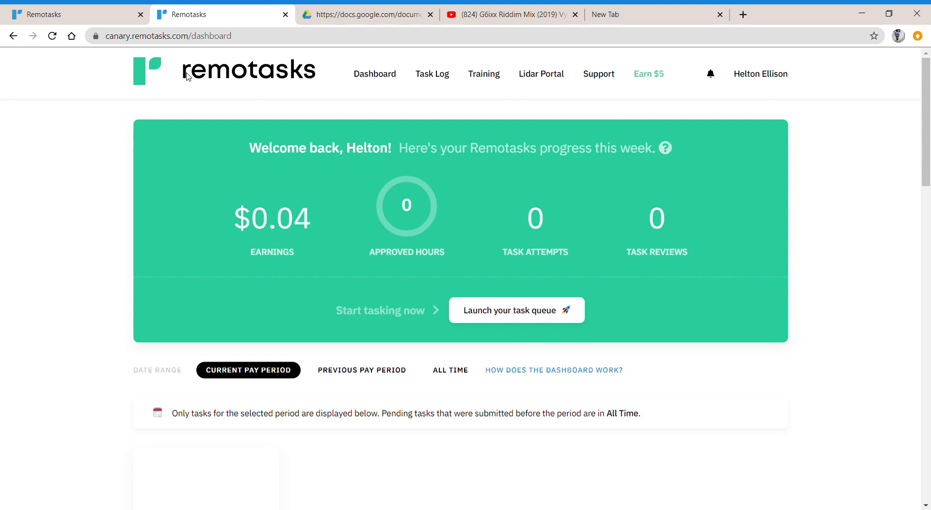
pyautogui.moveTo(97, 201)
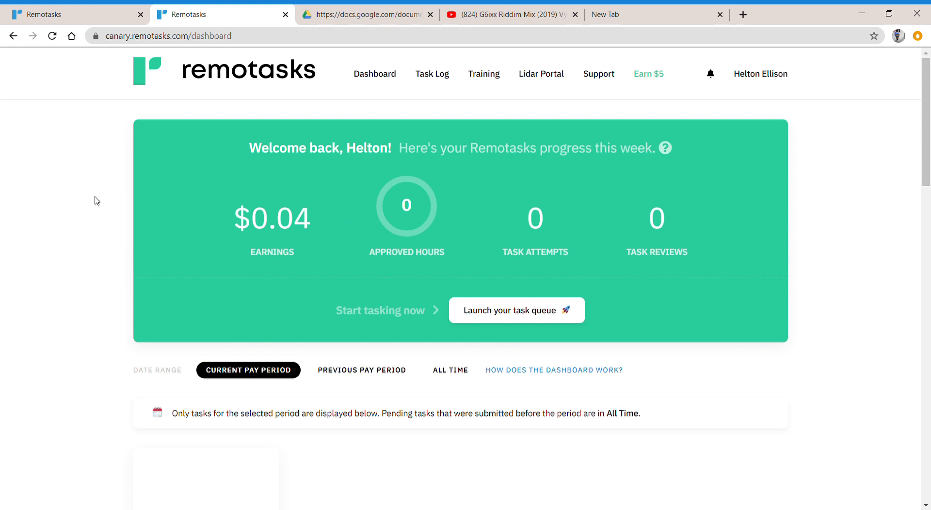
pyautogui.moveTo(590, 172)
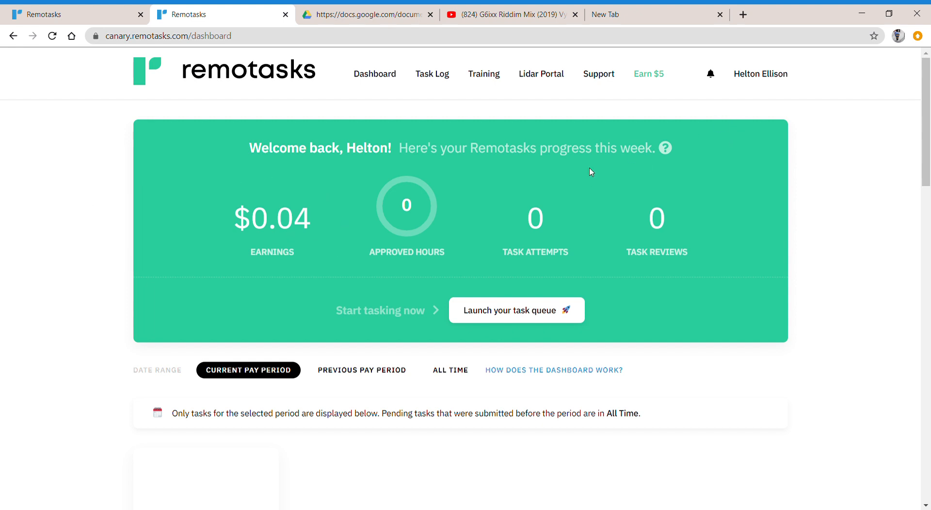
pyautogui.moveTo(375, 80)
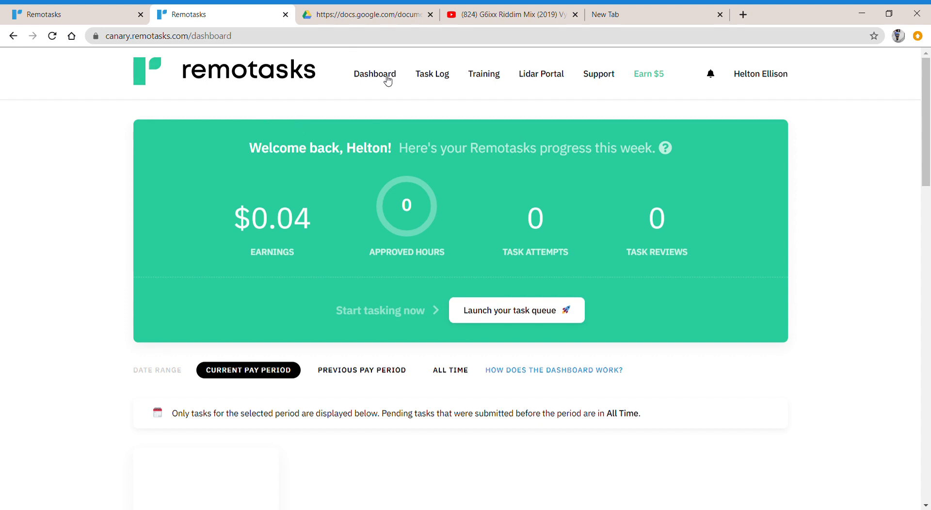
pyautogui.moveTo(798, 154)
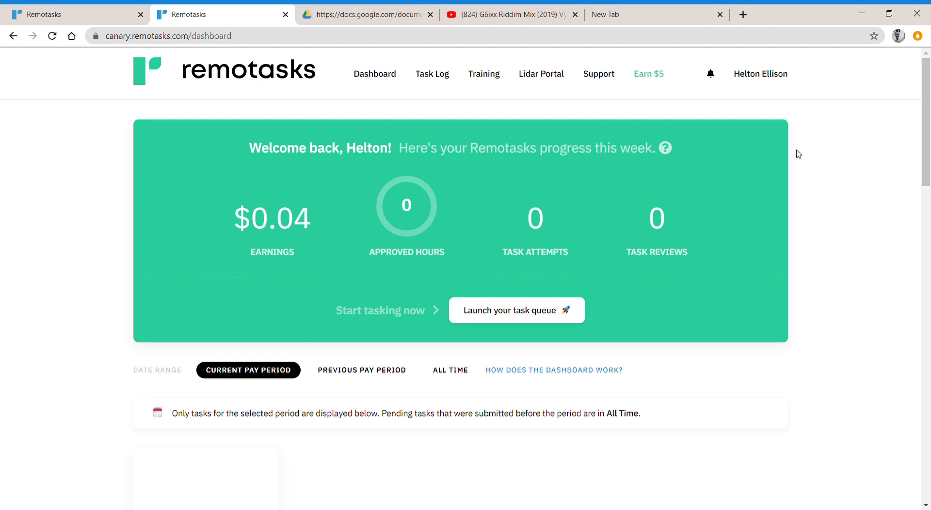
# - Open the Training Center and scroll to the Categorization project list (Corduroy Lily, Cranberry Room)
pyautogui.scroll(-3)
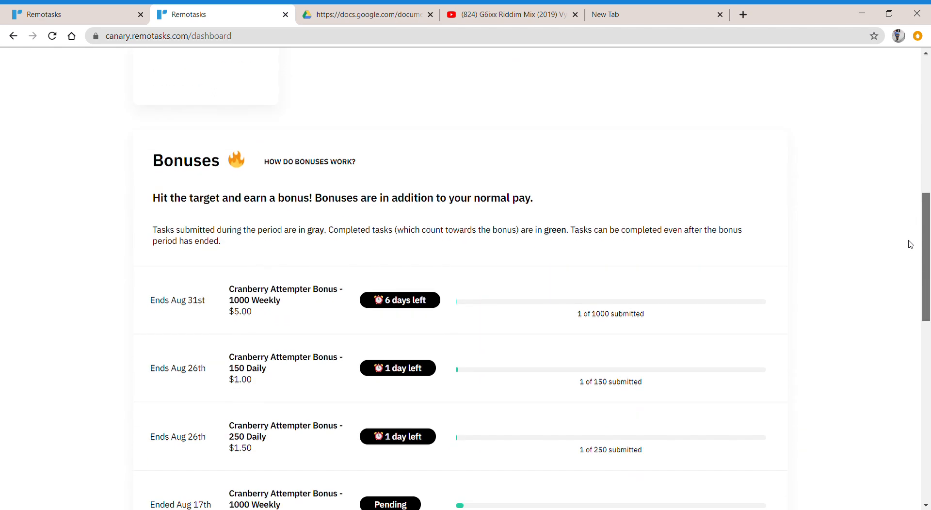
pyautogui.scroll(3)
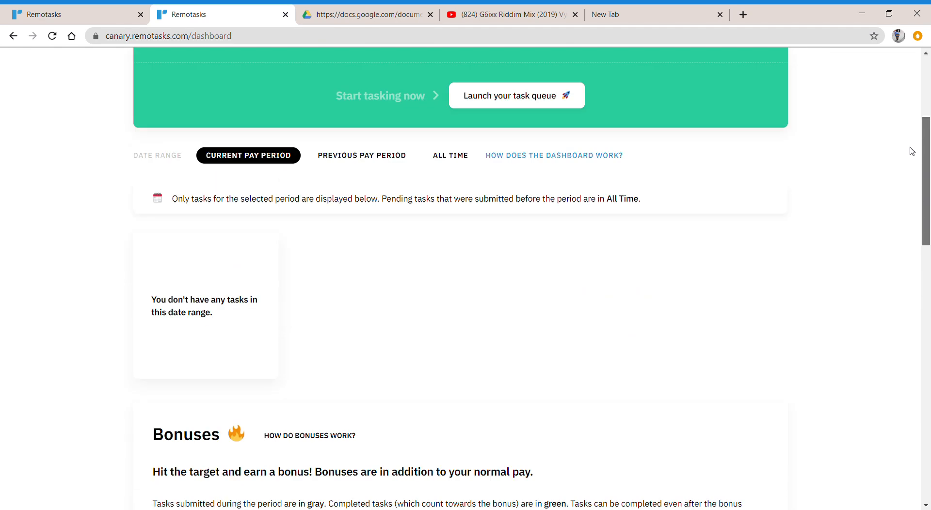
pyautogui.scroll(3)
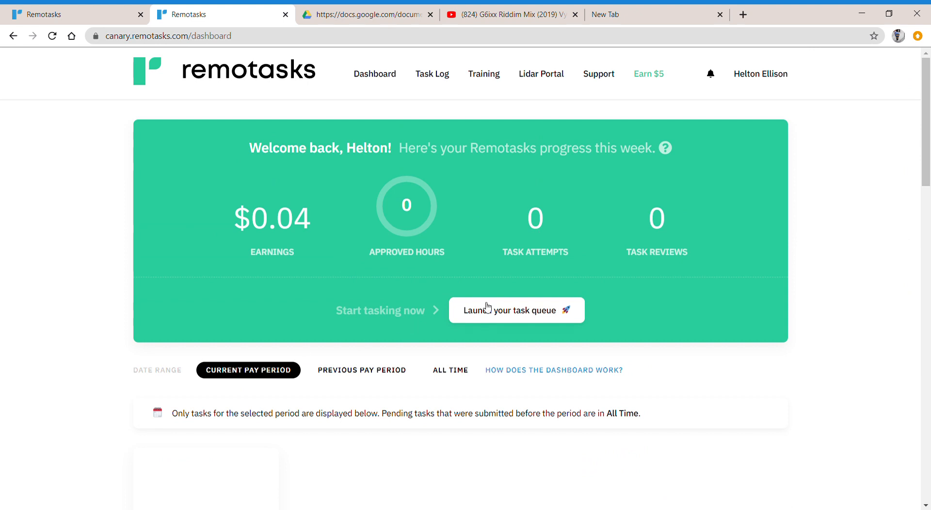
pyautogui.moveTo(488, 76)
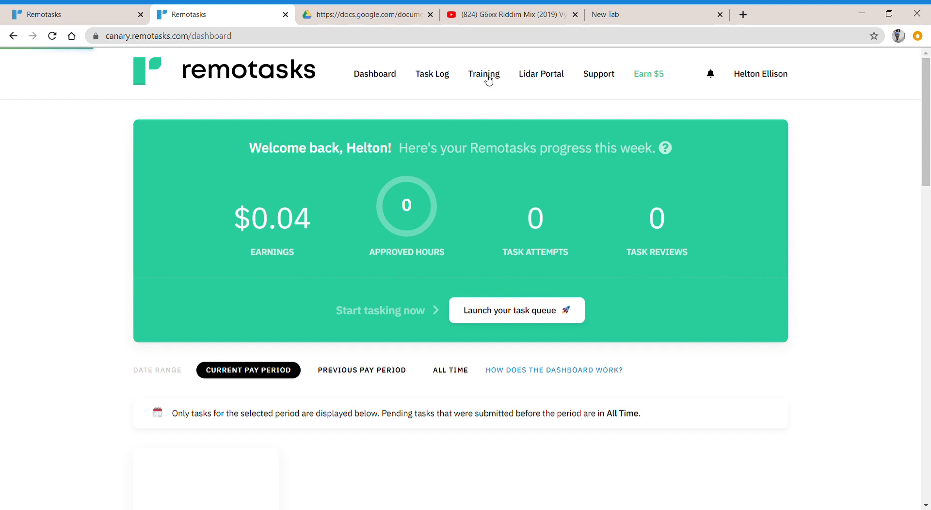
pyautogui.click(483, 74)
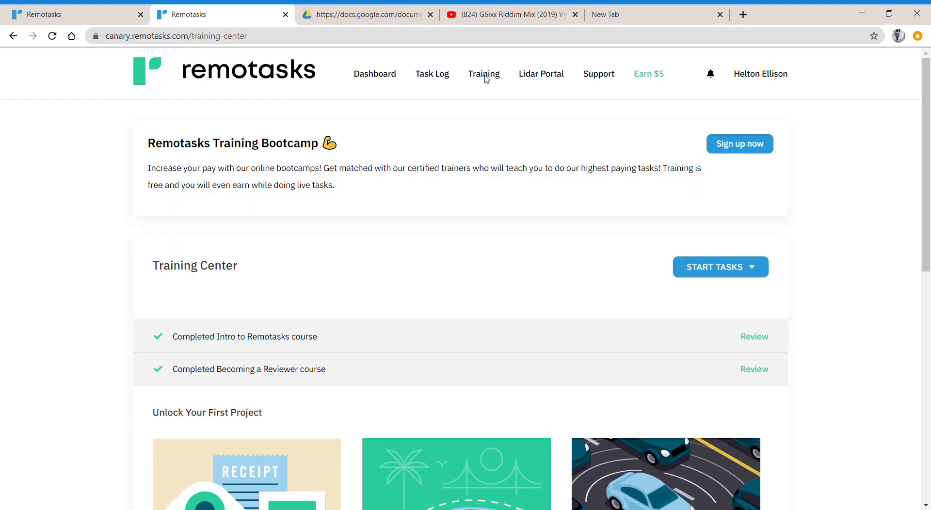
pyautogui.moveTo(860, 192)
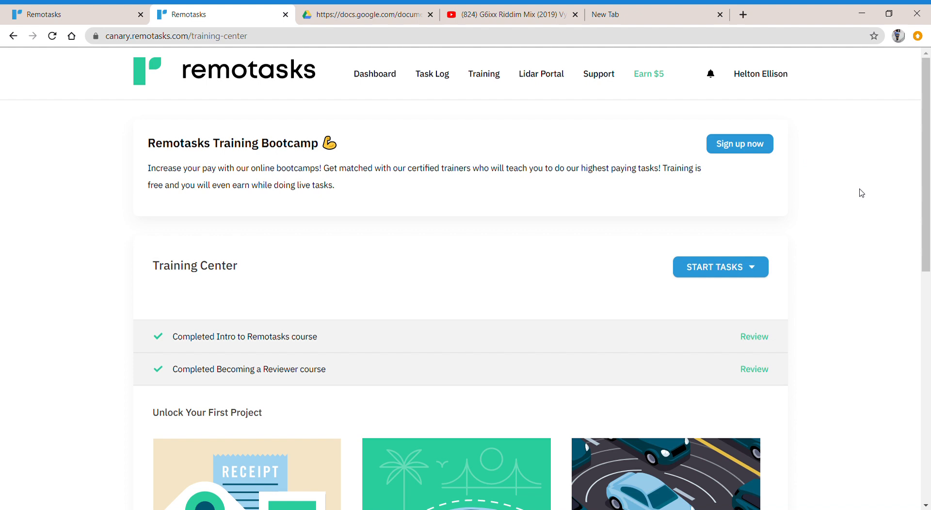
pyautogui.moveTo(924, 170)
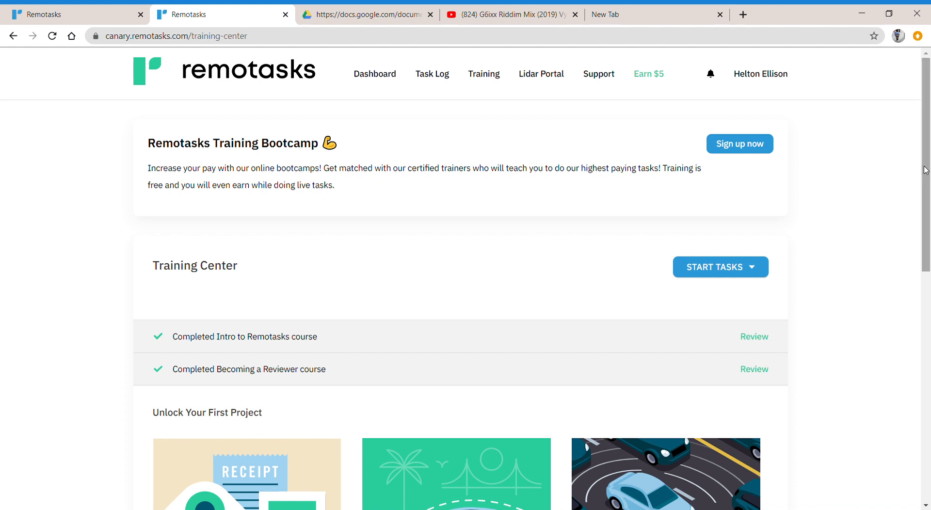
pyautogui.scroll(-3)
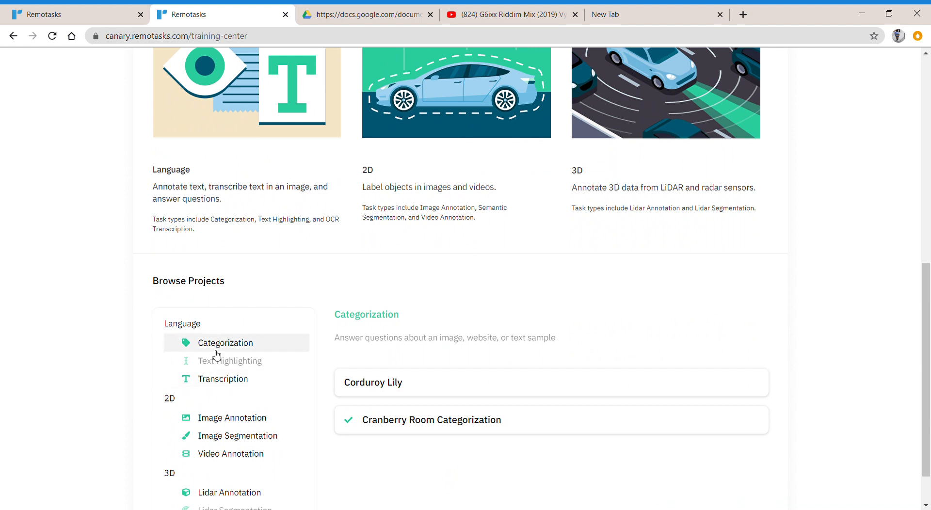
pyautogui.moveTo(256, 367)
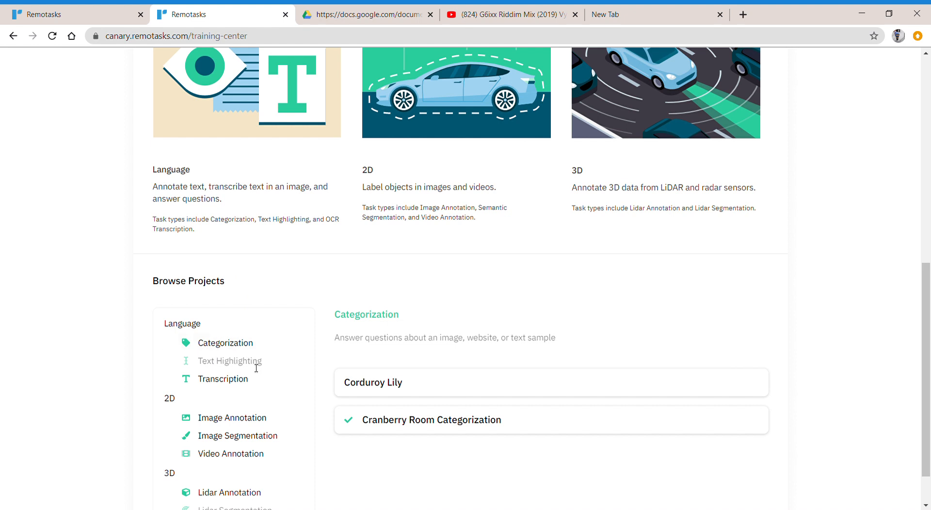
pyautogui.moveTo(225, 358)
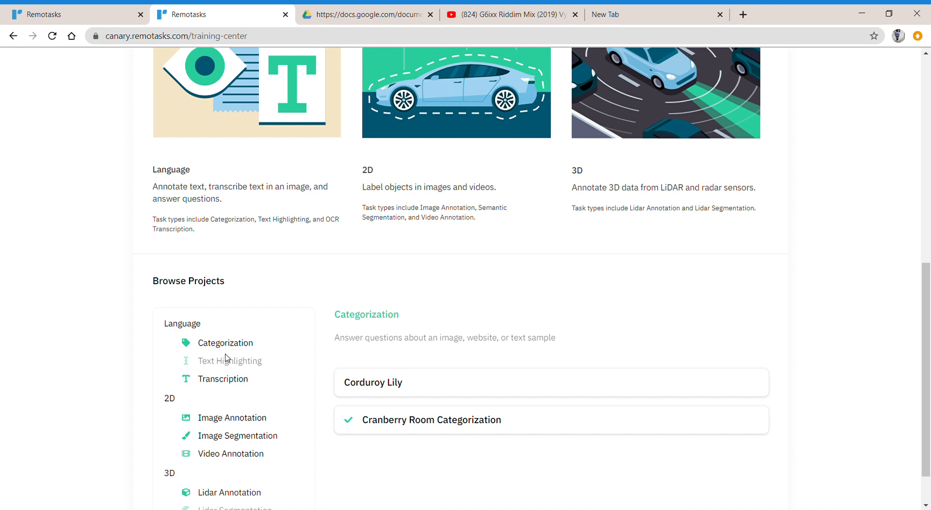
pyautogui.moveTo(891, 420)
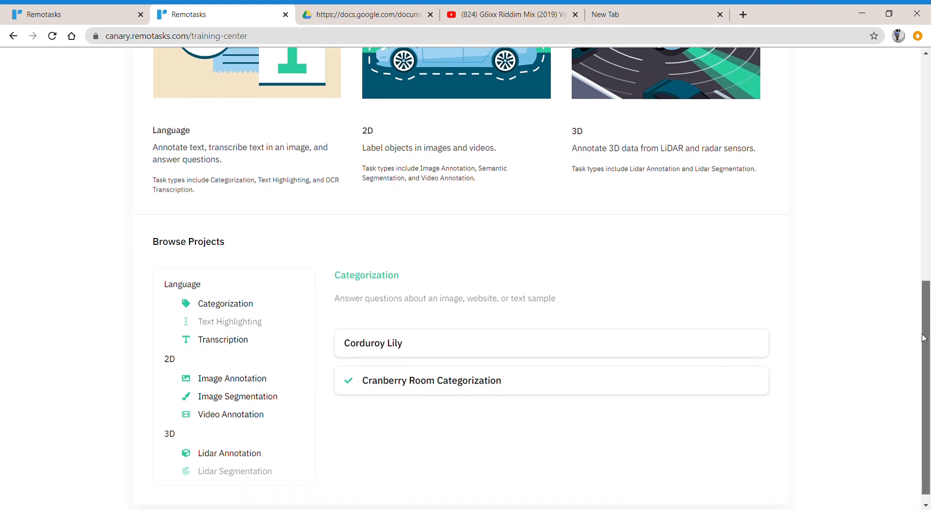
pyautogui.moveTo(232, 378)
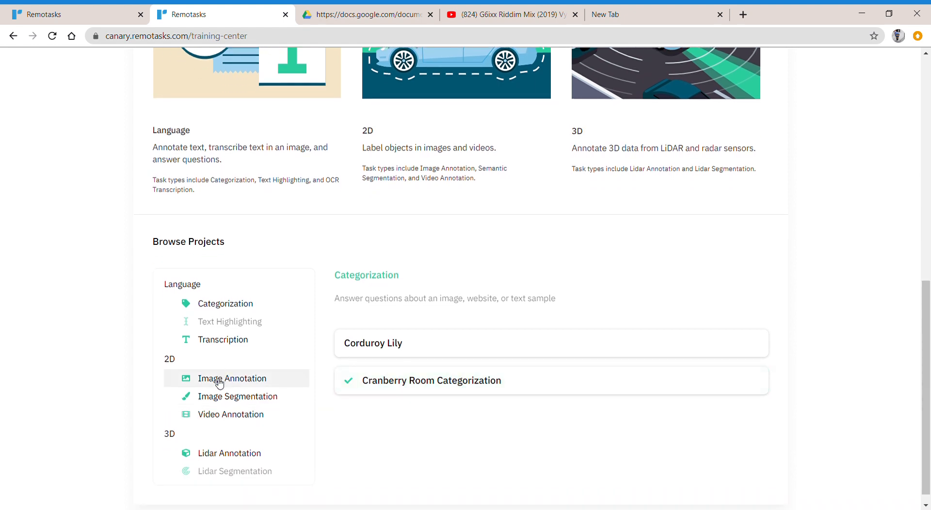
# - List the 2D Image Annotation projects: Baboon Mod, Zodiac Barrier Edges Ego Road, Zodiac Lane Markings
pyautogui.click(233, 378)
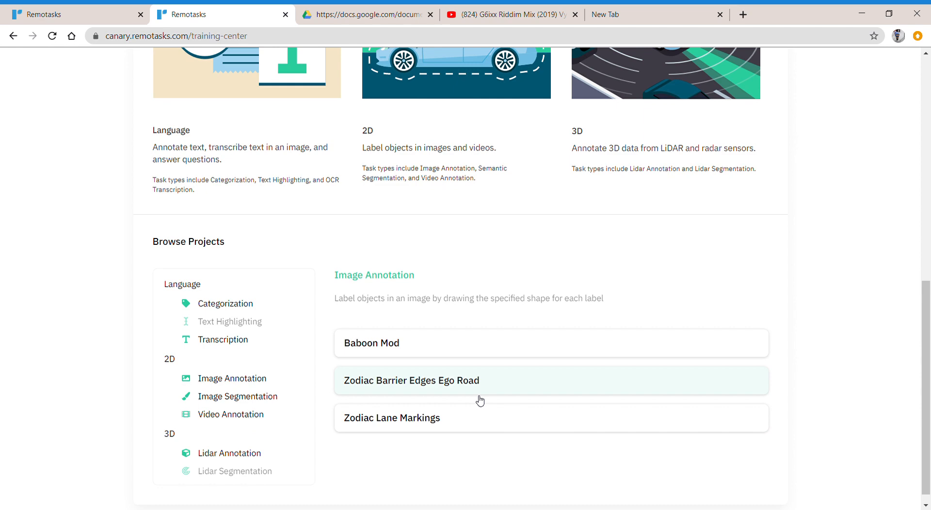
pyautogui.moveTo(228, 428)
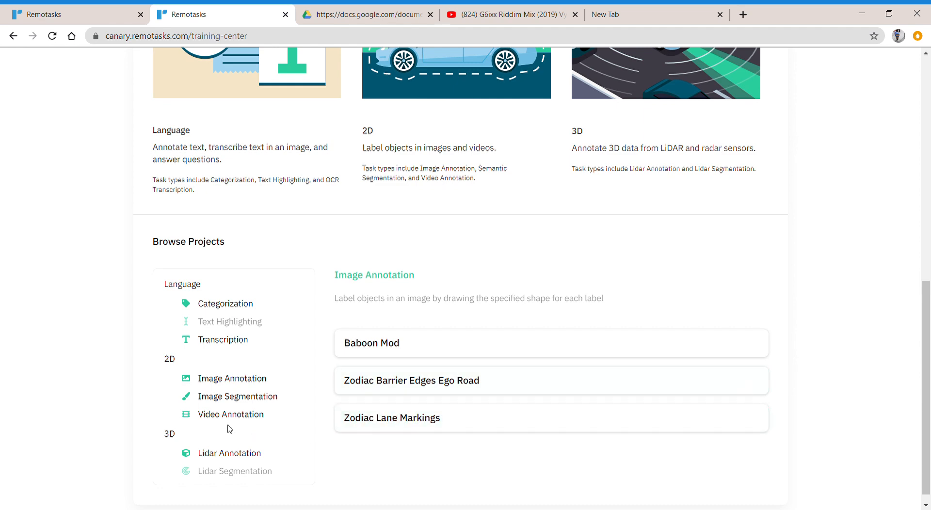
pyautogui.scroll(3)
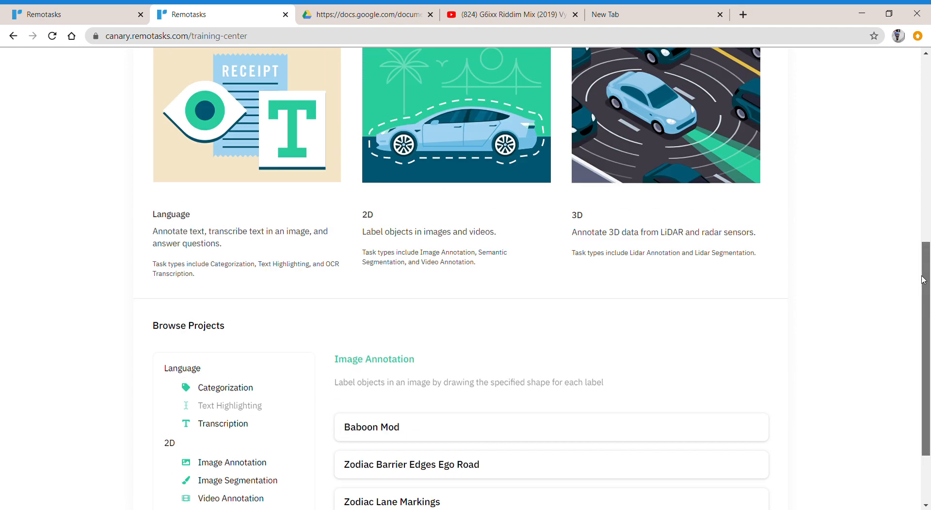
pyautogui.scroll(-3)
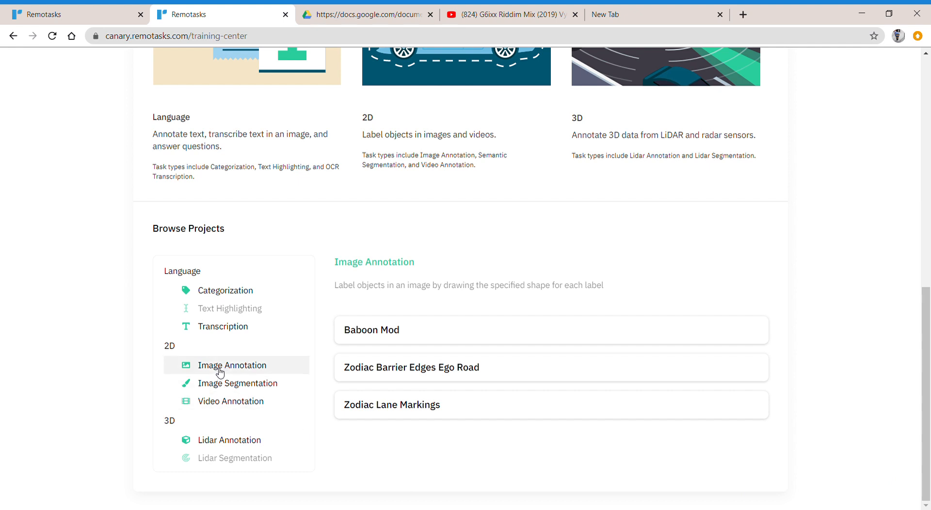
pyautogui.moveTo(603, 444)
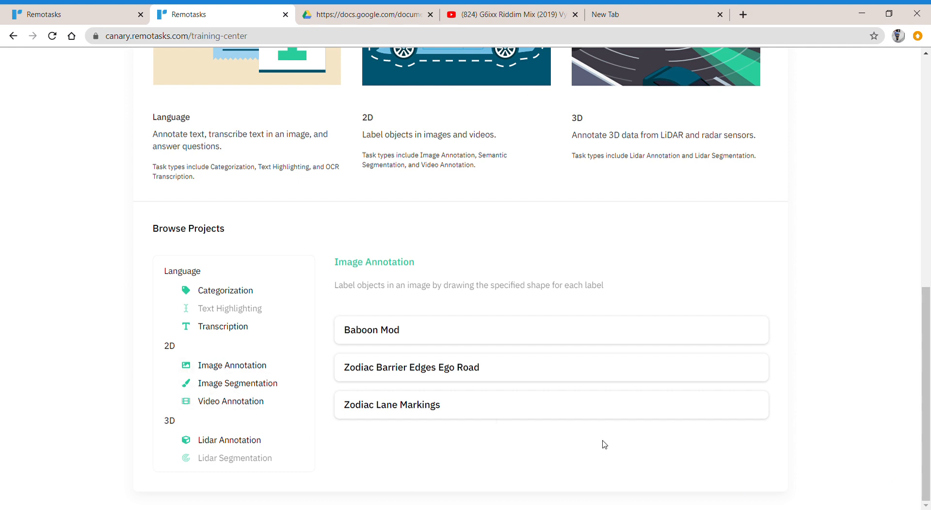
pyautogui.moveTo(360, 440)
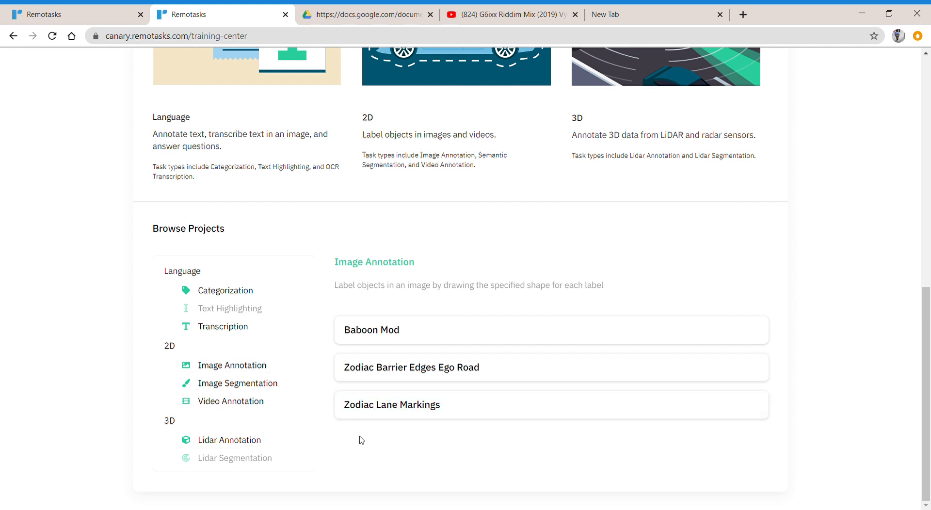
pyautogui.moveTo(375, 394)
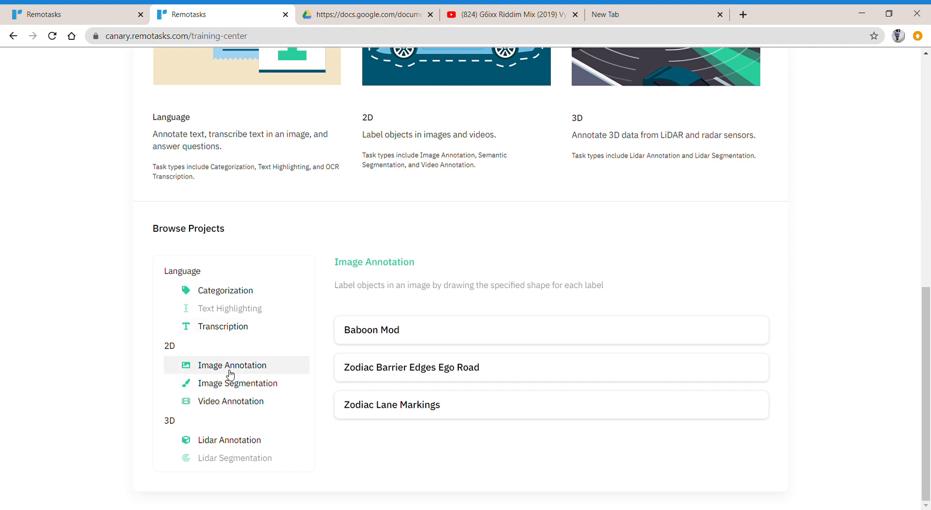
pyautogui.moveTo(238, 383)
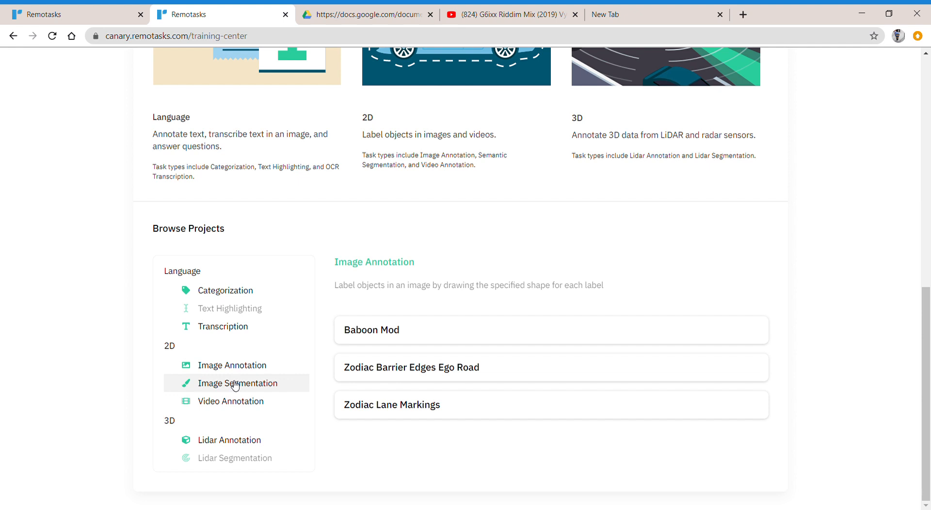
pyautogui.moveTo(255, 389)
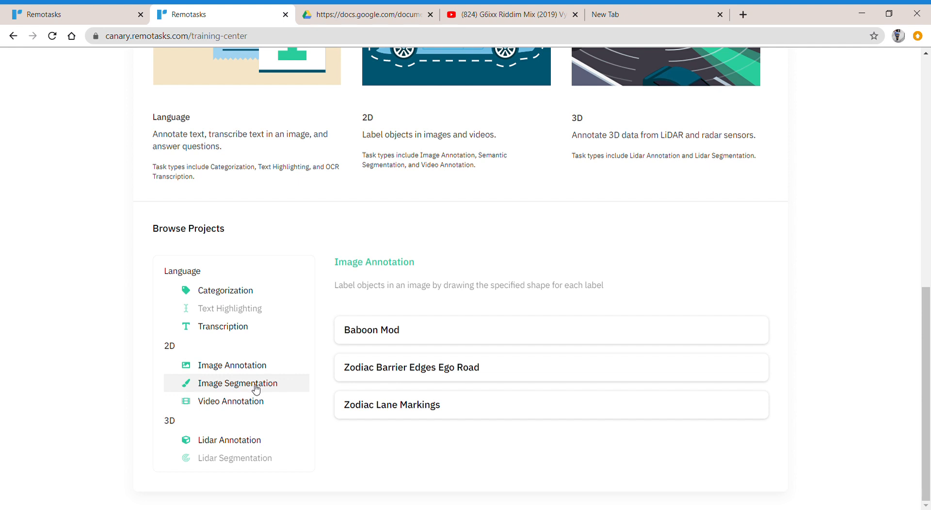
pyautogui.moveTo(926, 488)
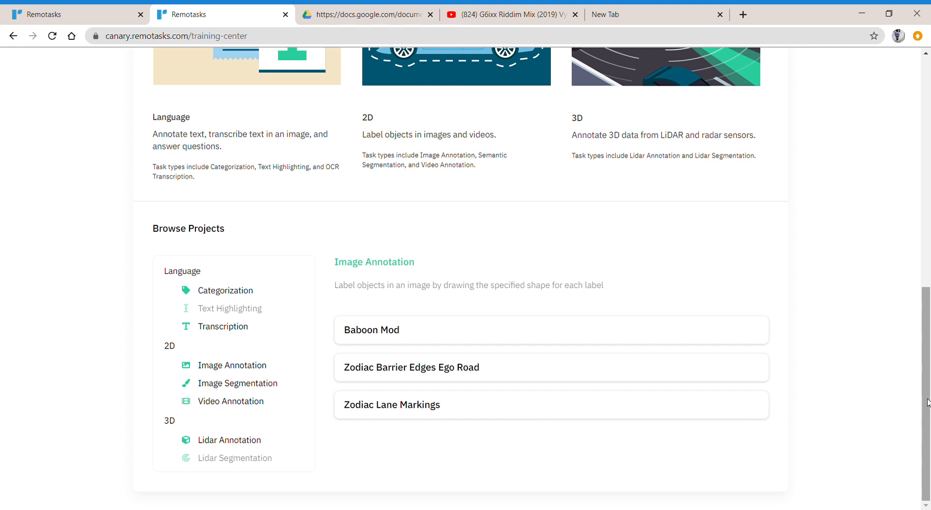
pyautogui.moveTo(251, 418)
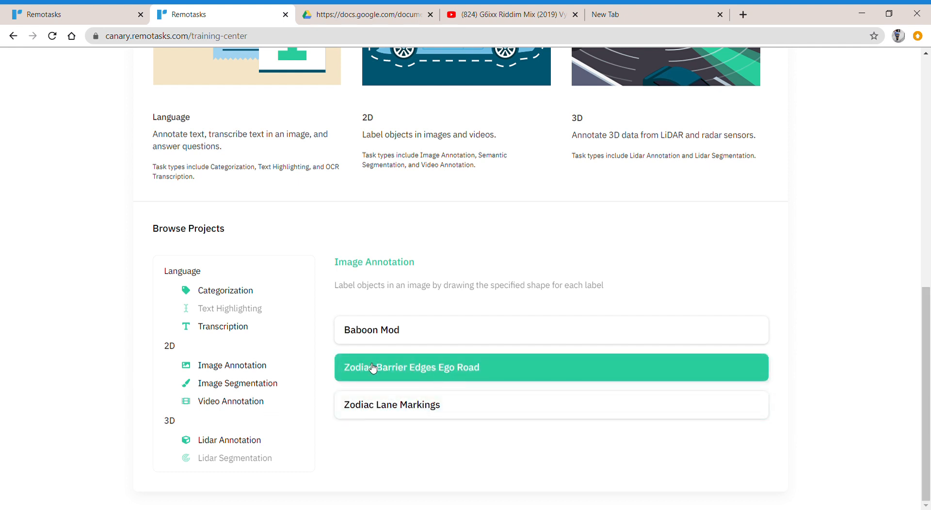
pyautogui.moveTo(394, 405)
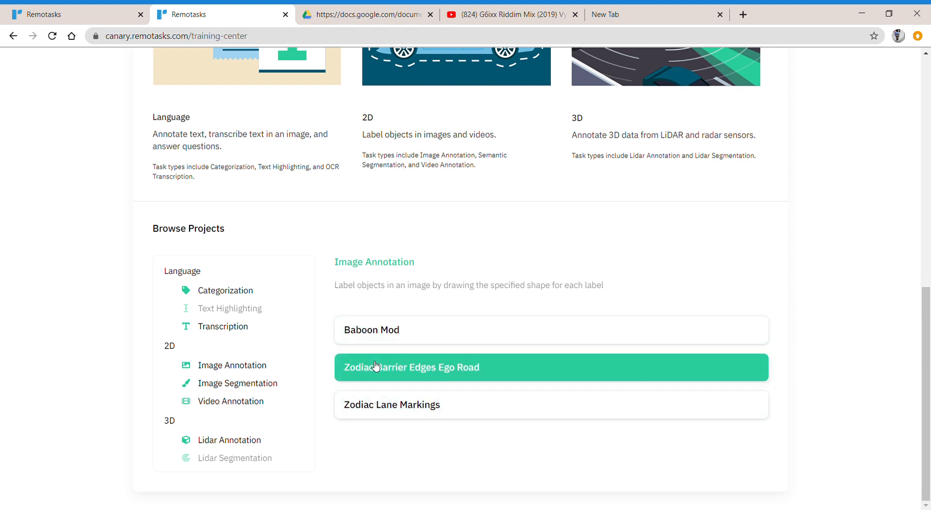
pyautogui.click(225, 291)
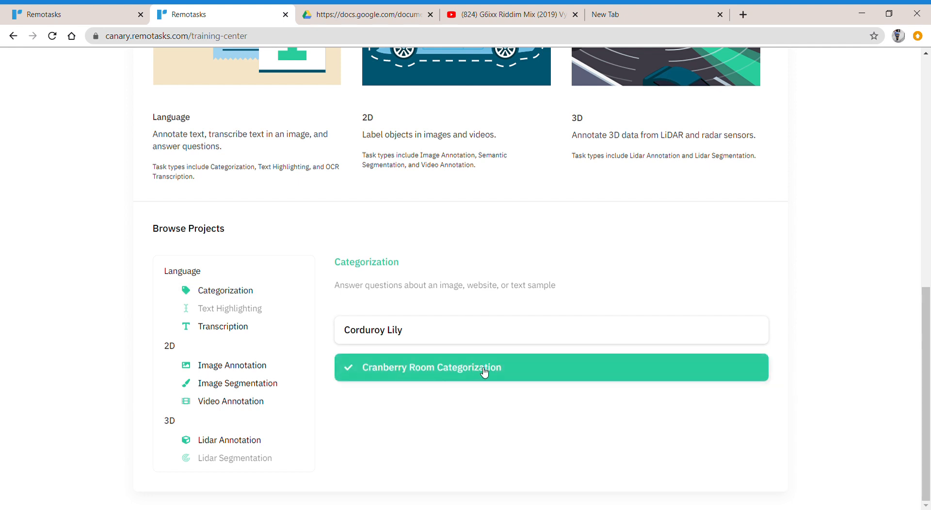
pyautogui.moveTo(421, 396)
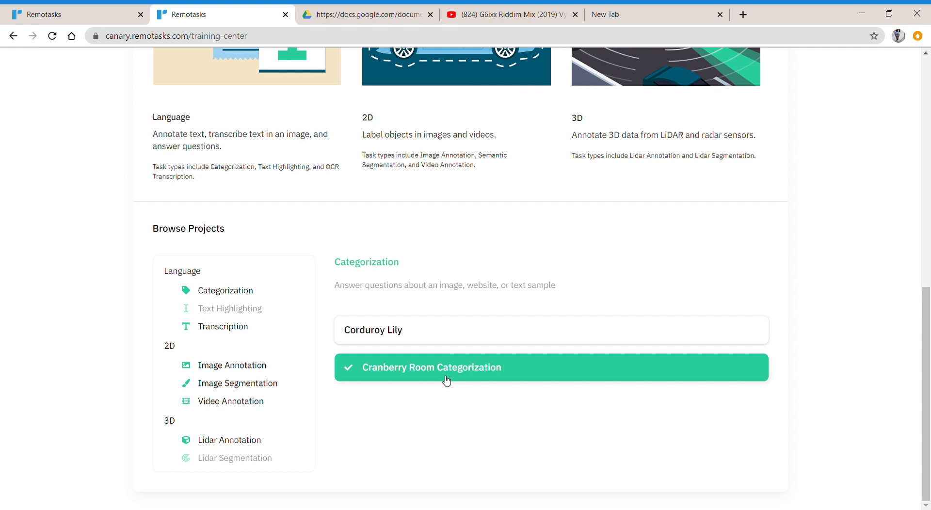
pyautogui.moveTo(400, 375)
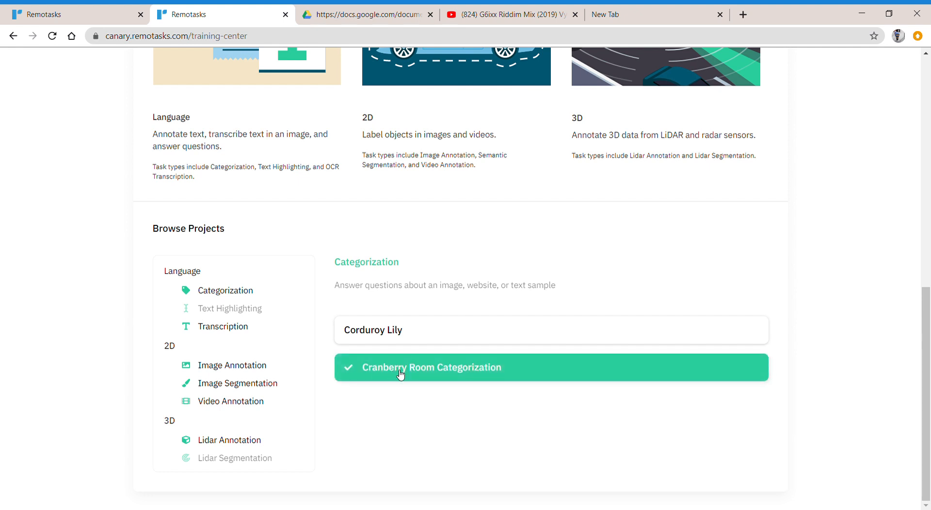
pyautogui.moveTo(414, 373)
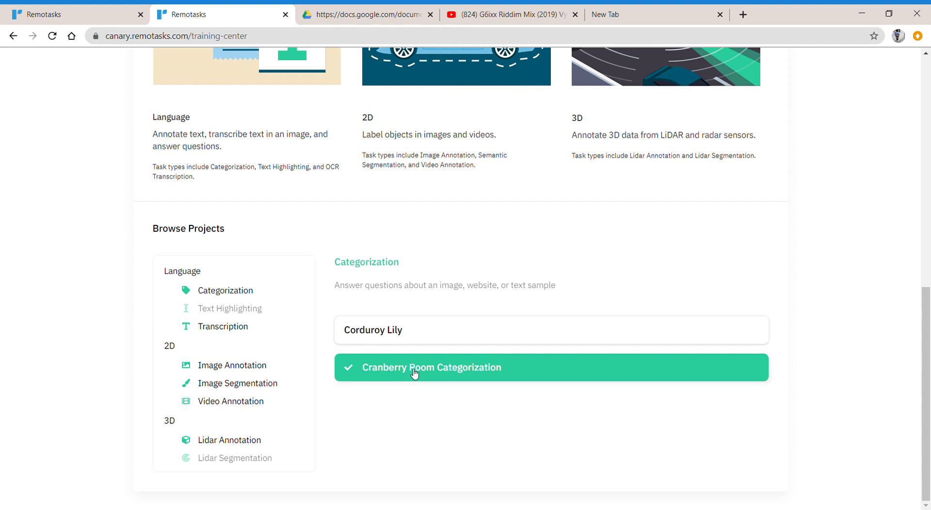
pyautogui.moveTo(620, 237)
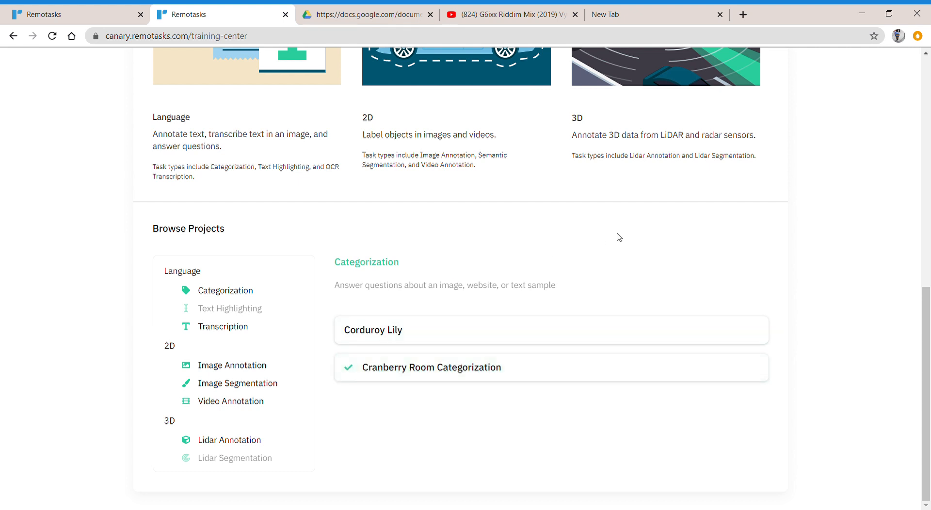
pyautogui.moveTo(791, 478)
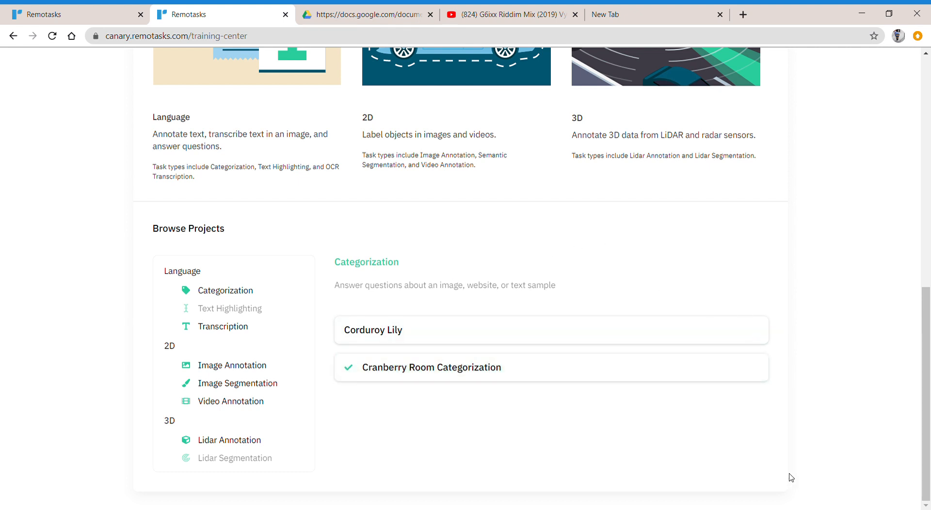
pyautogui.moveTo(827, 458)
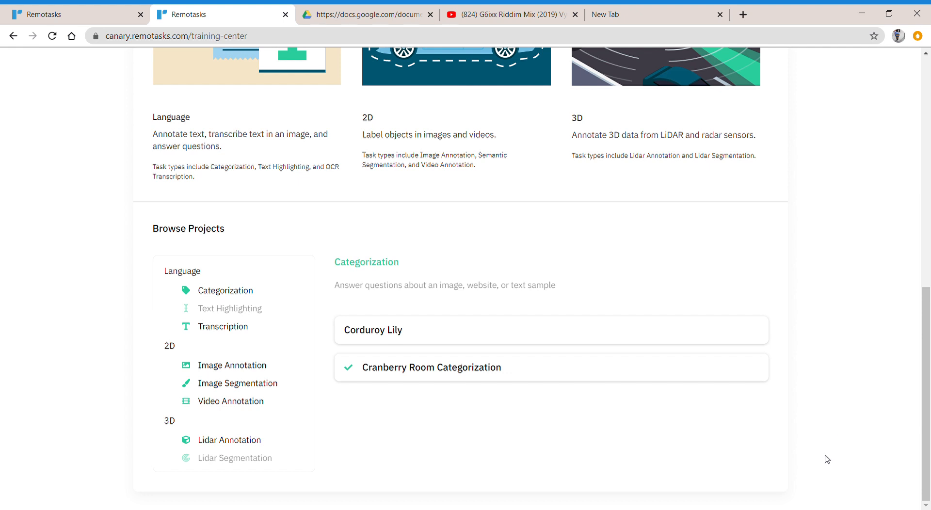
pyautogui.moveTo(901, 405)
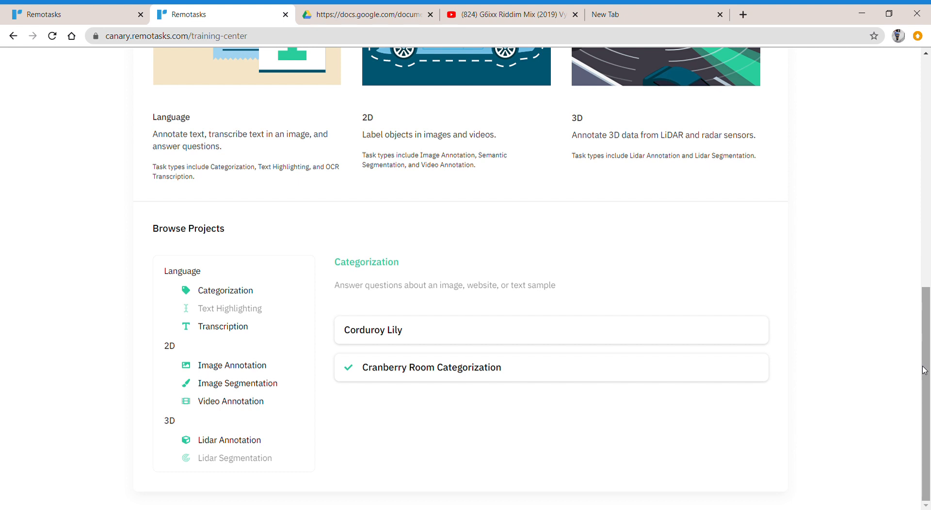
pyautogui.moveTo(924, 367)
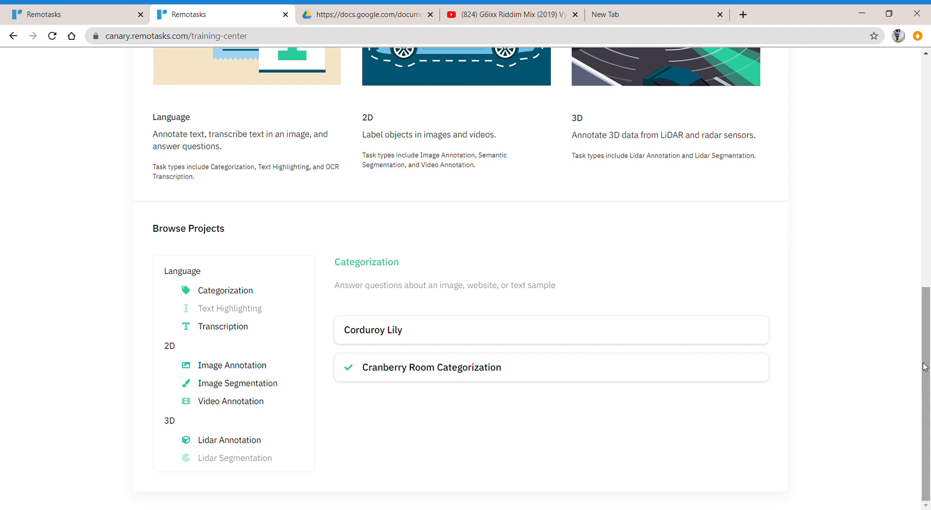
pyautogui.moveTo(925, 362)
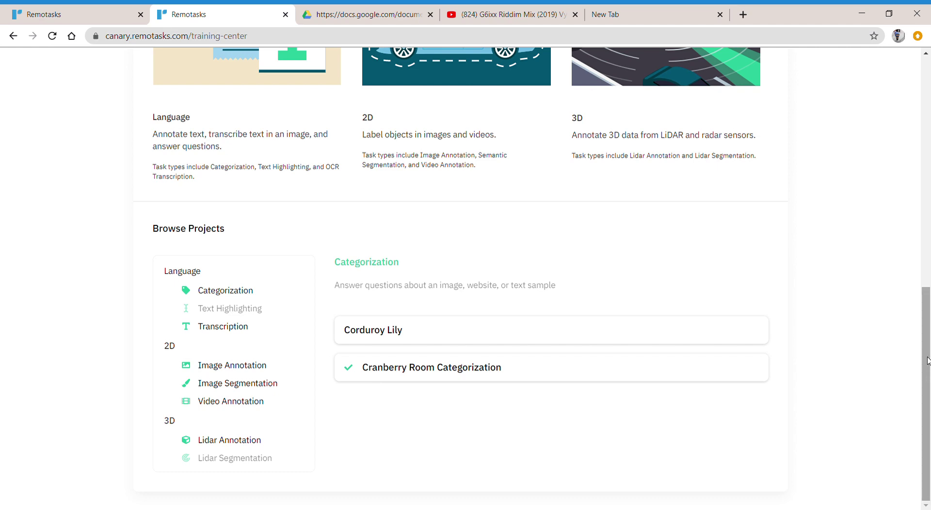
# - Browse the Image Annotation projects, then show the Language + 2D task start menu
pyautogui.scroll(3)
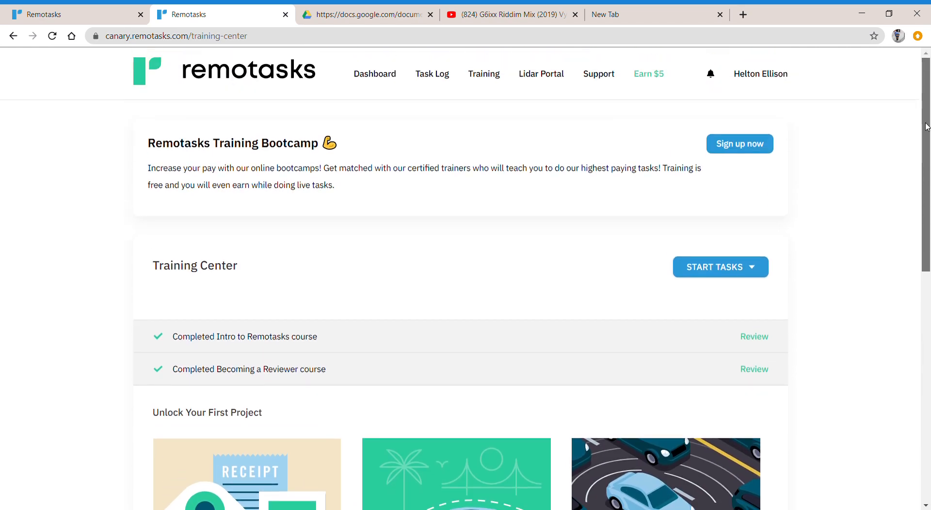
pyautogui.scroll(-3)
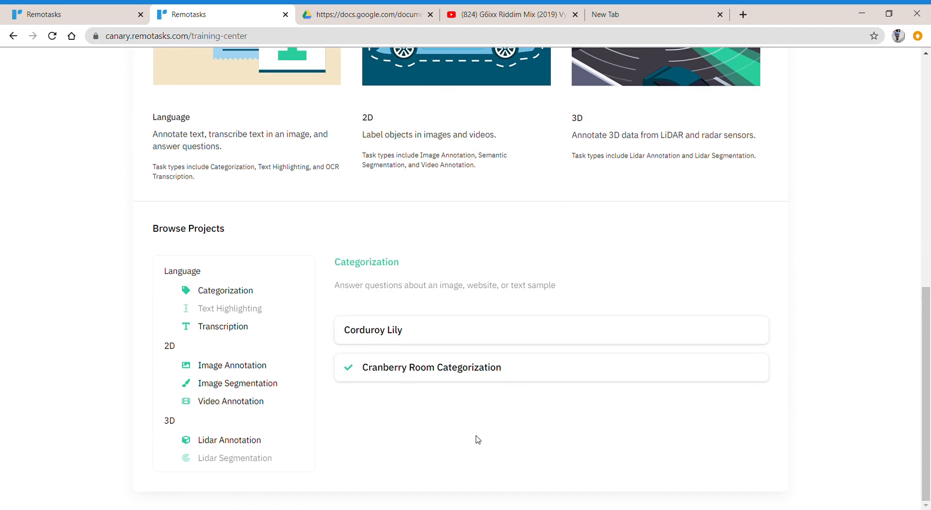
pyautogui.moveTo(198, 270)
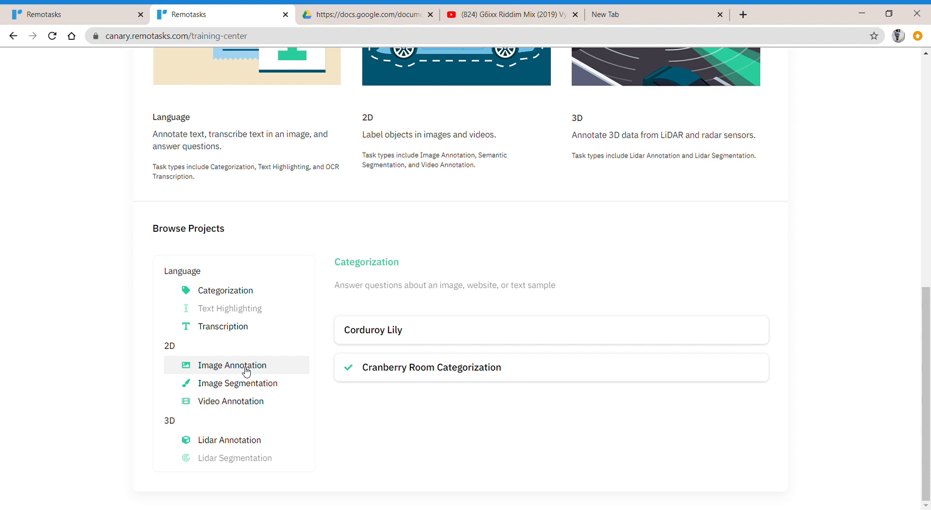
pyautogui.click(232, 365)
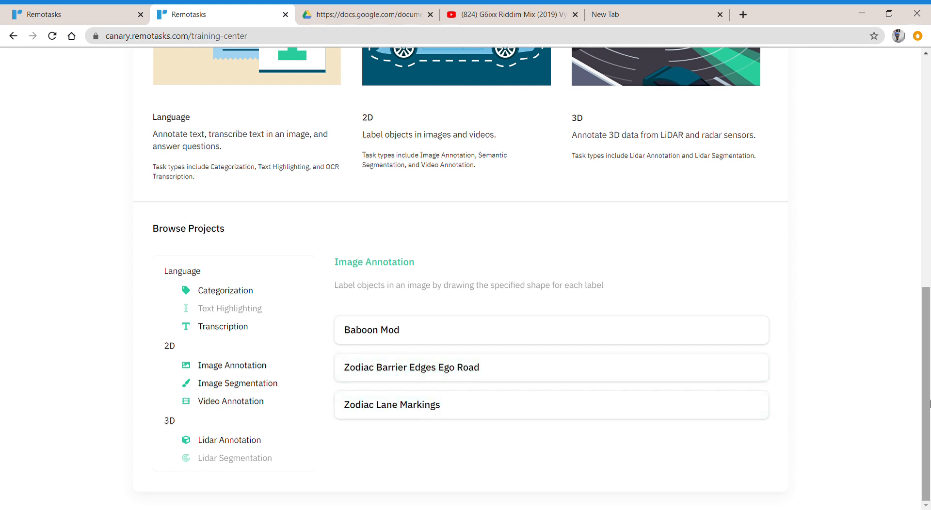
pyautogui.moveTo(926, 353)
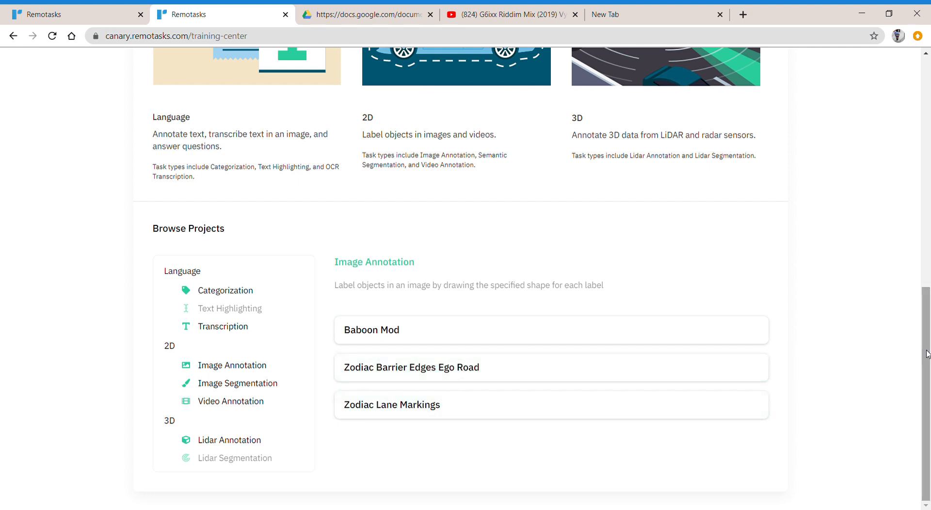
pyautogui.scroll(3)
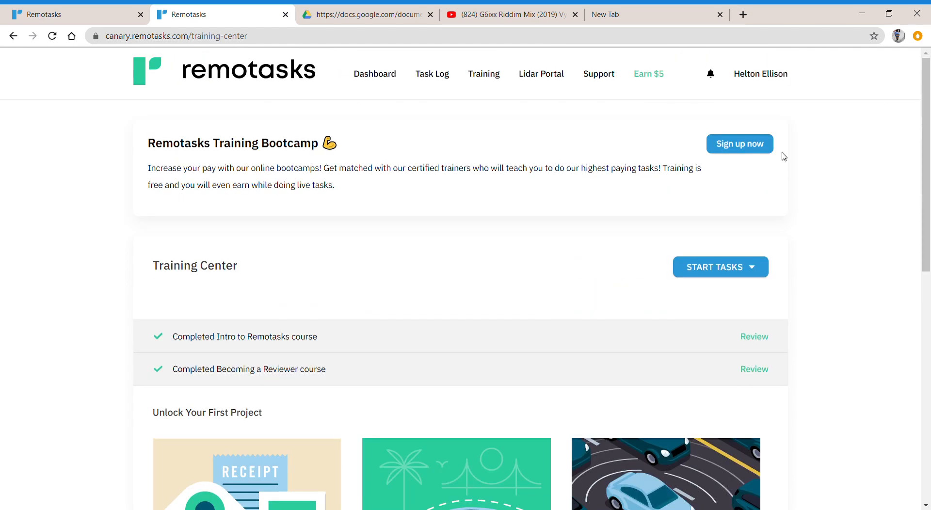
pyautogui.moveTo(375, 78)
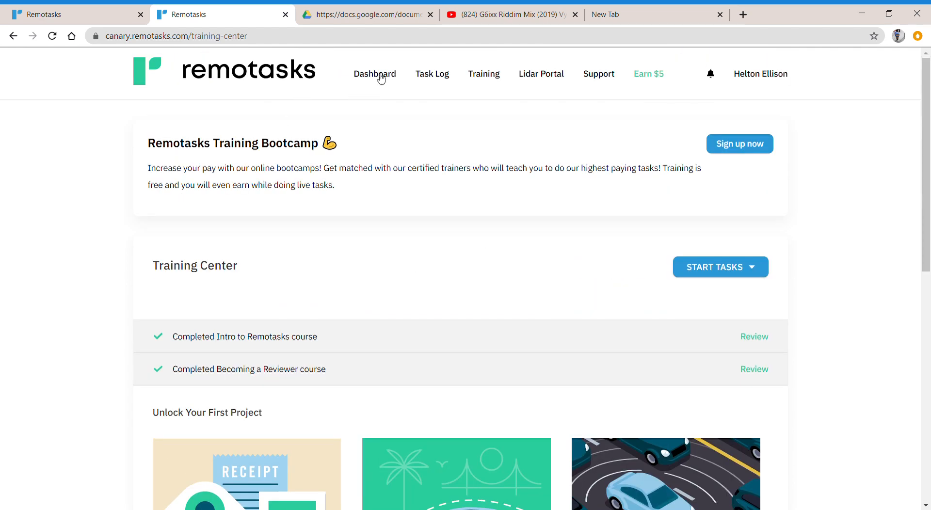
pyautogui.moveTo(760, 272)
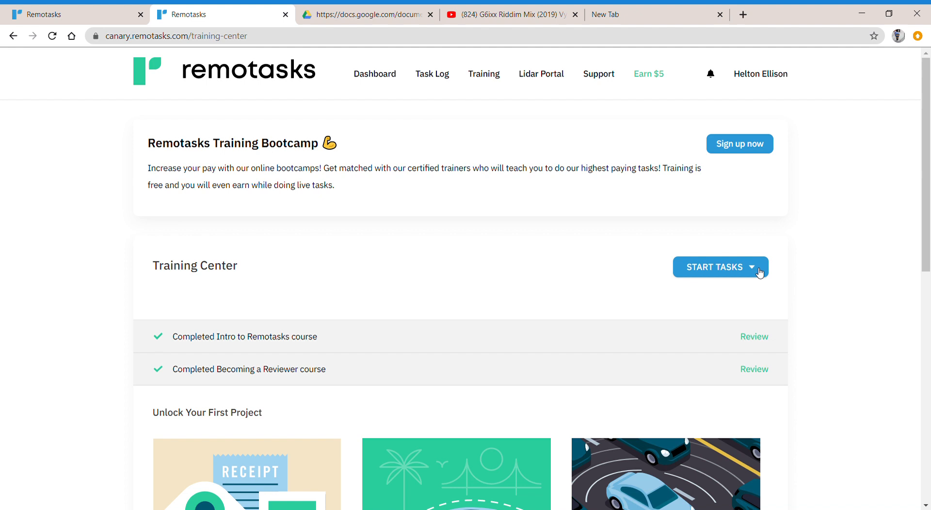
pyautogui.click(750, 267)
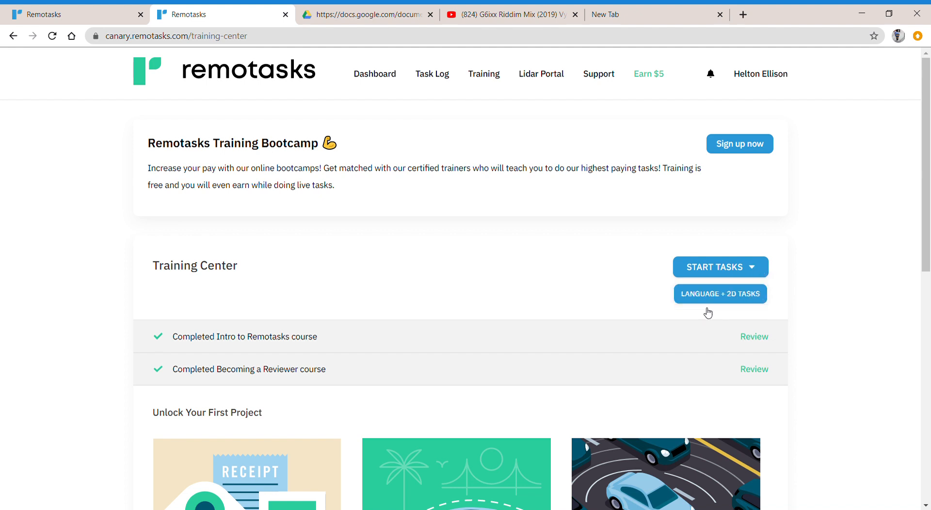
pyautogui.moveTo(723, 301)
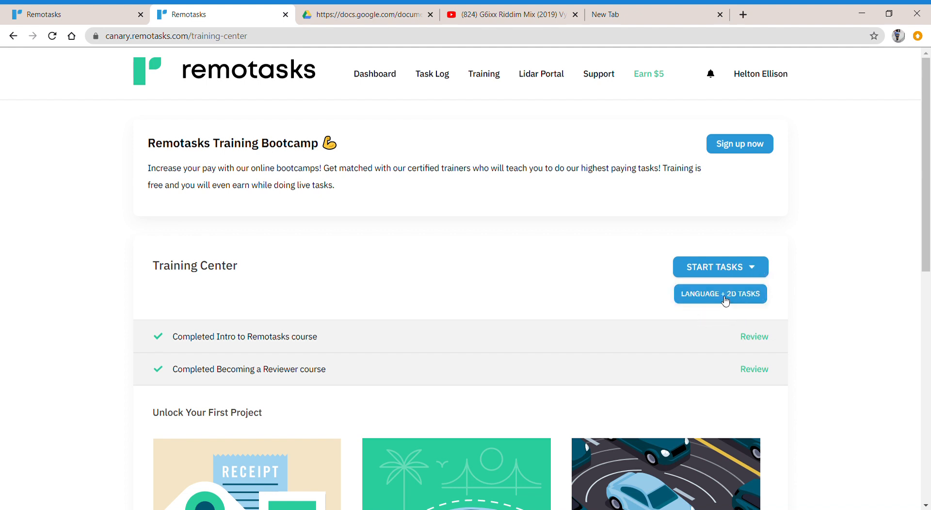
pyautogui.moveTo(558, 274)
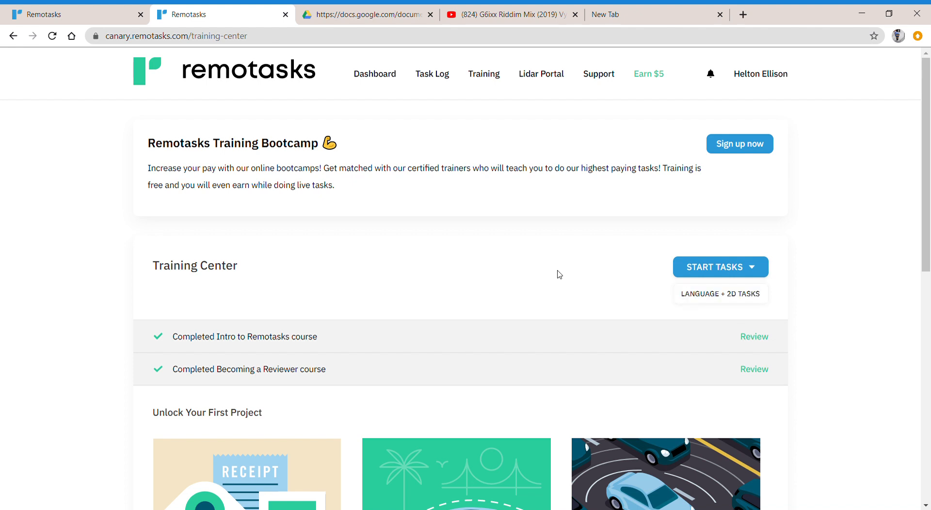
pyautogui.moveTo(331, 101)
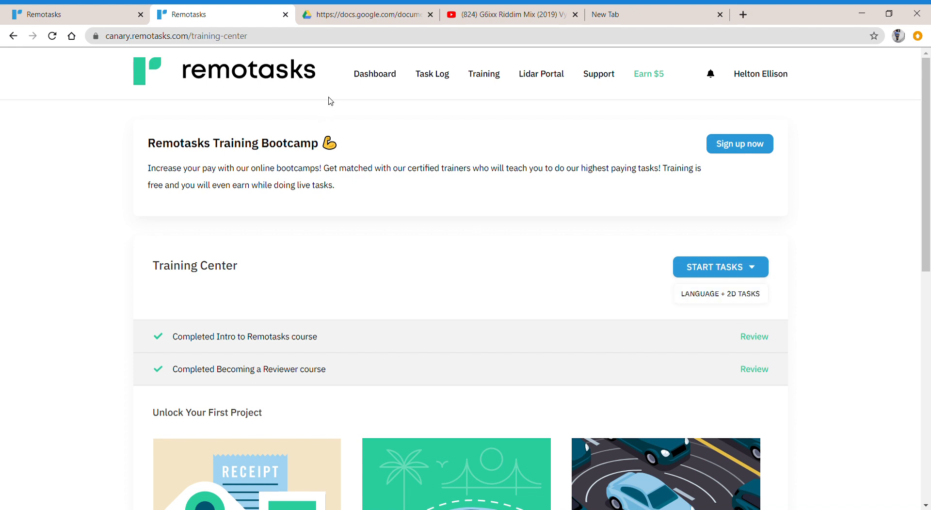
pyautogui.moveTo(367, 81)
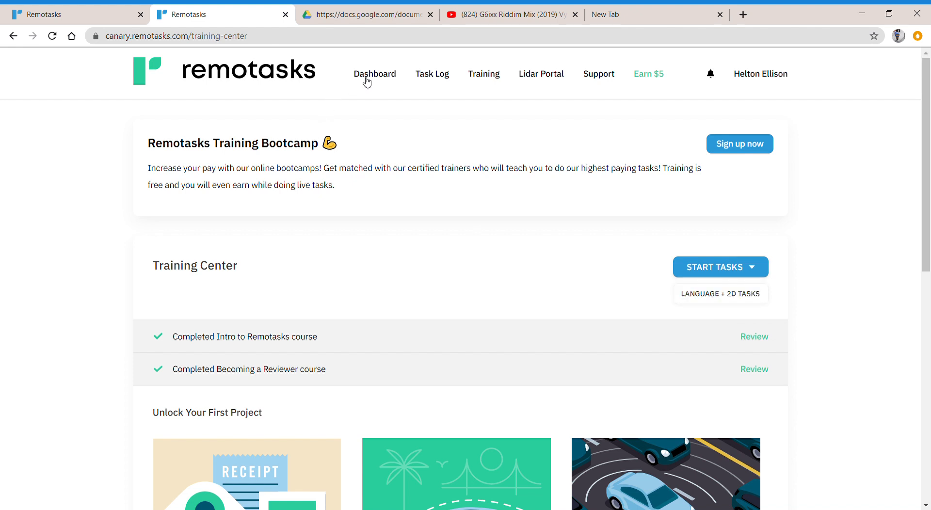
# - Launch the task queue from the Dashboard to show Cranberry Property Categorization instructions
pyautogui.click(375, 74)
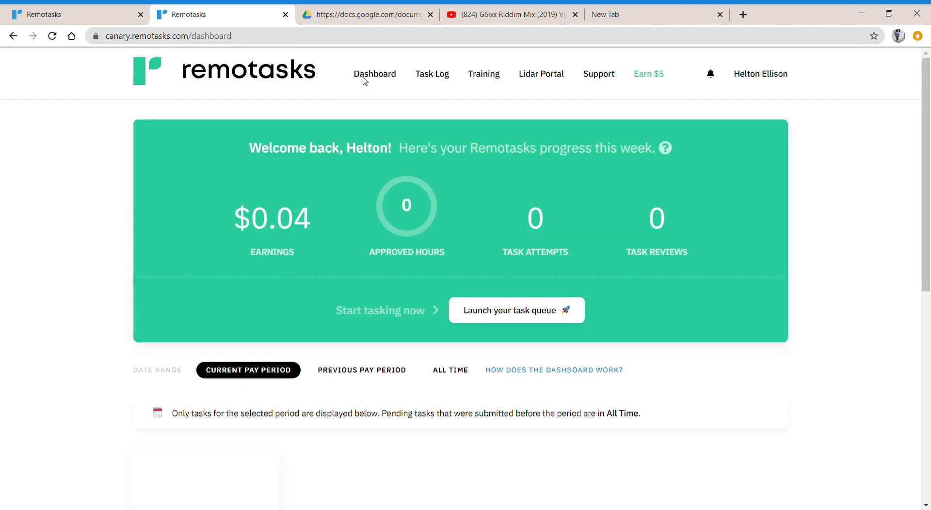
pyautogui.moveTo(504, 314)
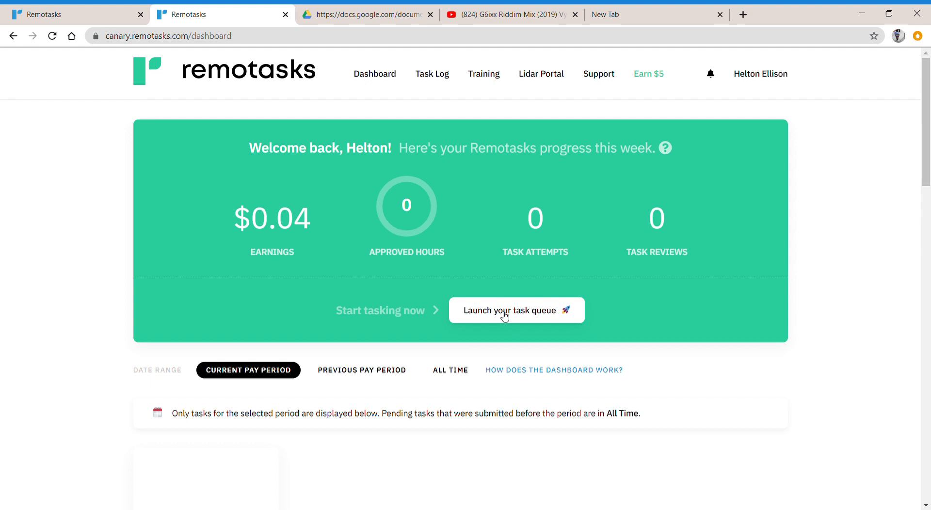
pyautogui.click(516, 310)
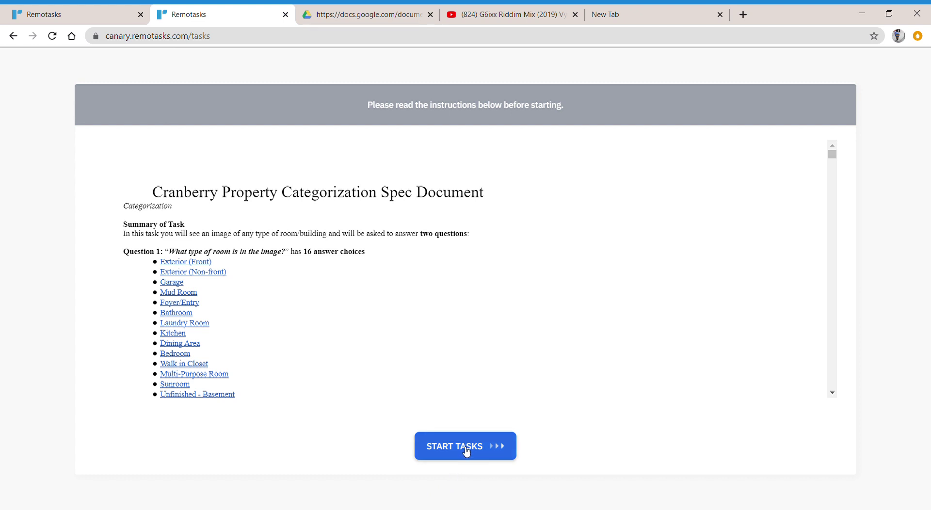
# - Start the first categorization task and open its house exterior photo full-size in a new tab
pyautogui.click(465, 446)
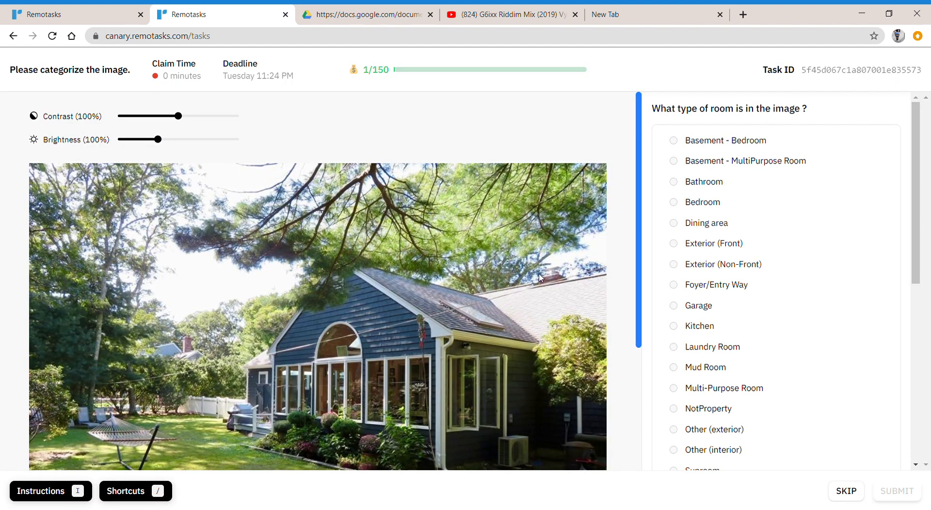
pyautogui.moveTo(919, 131)
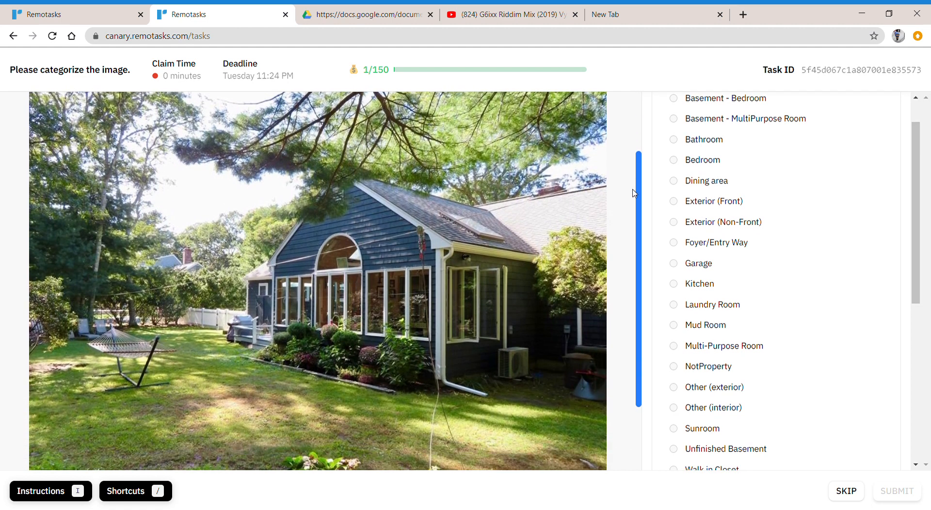
pyautogui.scroll(-3)
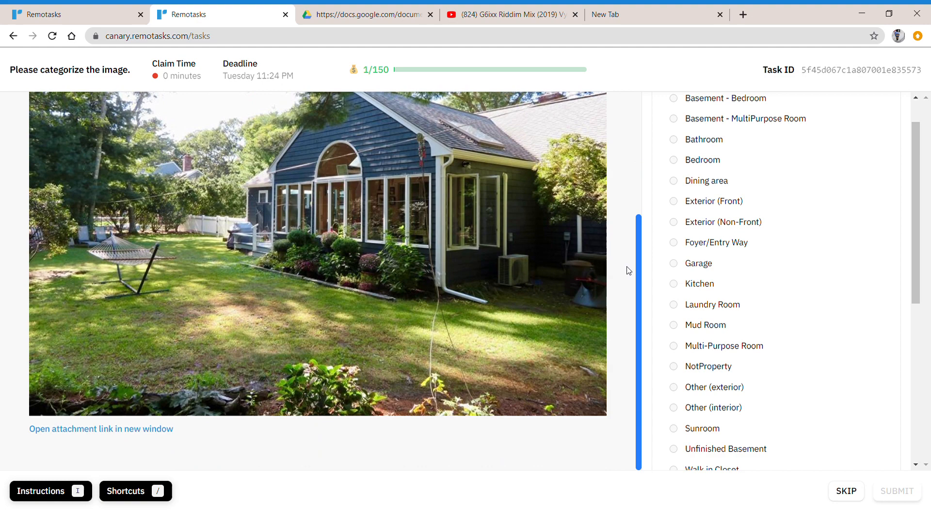
pyautogui.scroll(3)
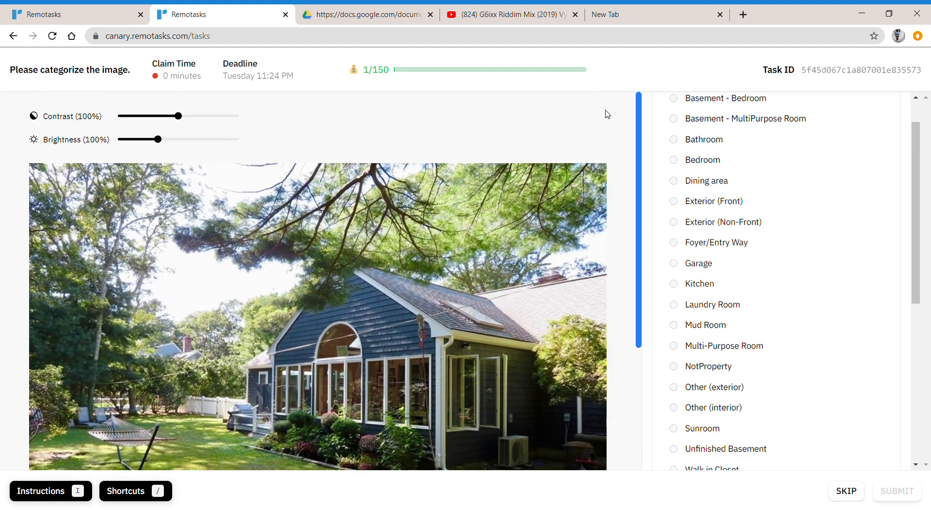
pyautogui.moveTo(642, 129)
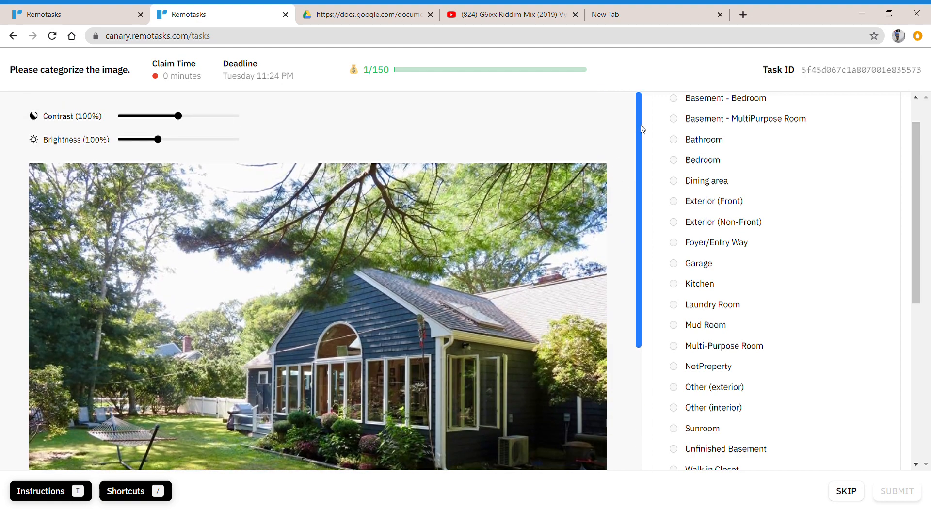
pyautogui.scroll(-3)
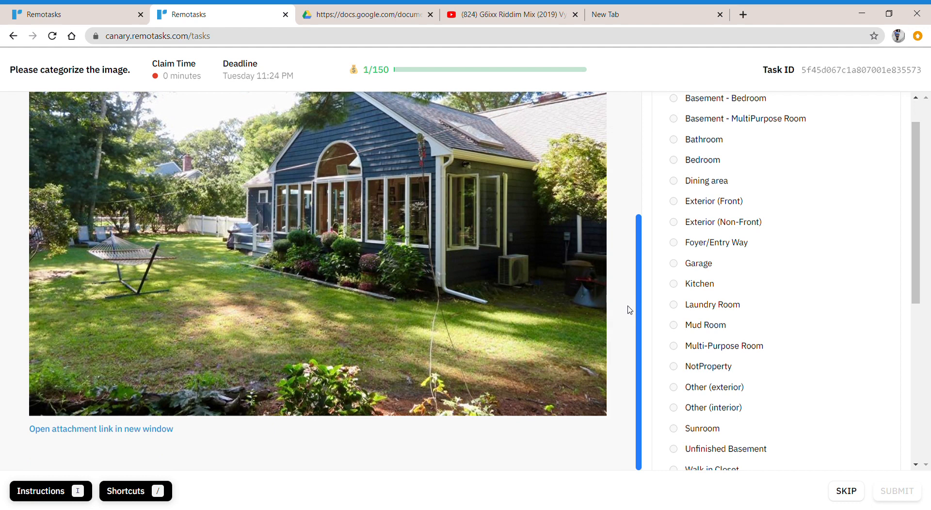
pyautogui.moveTo(80, 436)
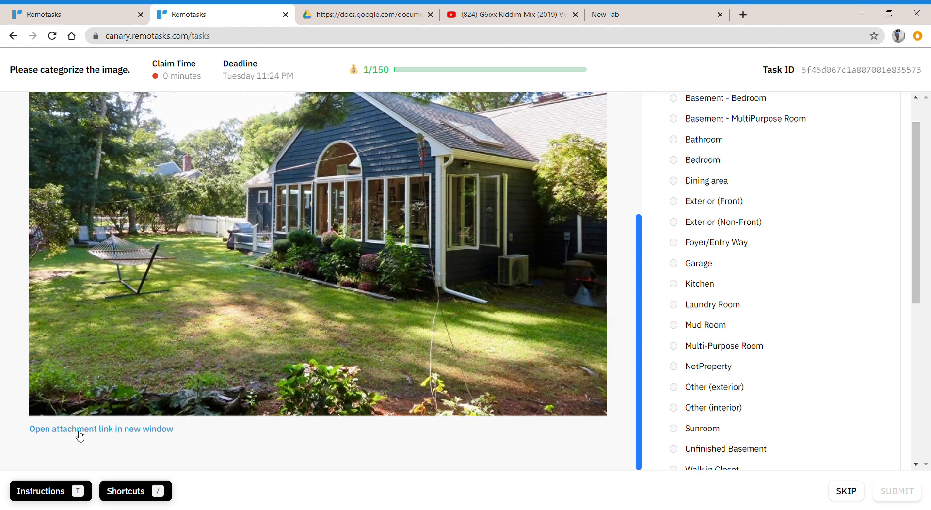
pyautogui.click(100, 429)
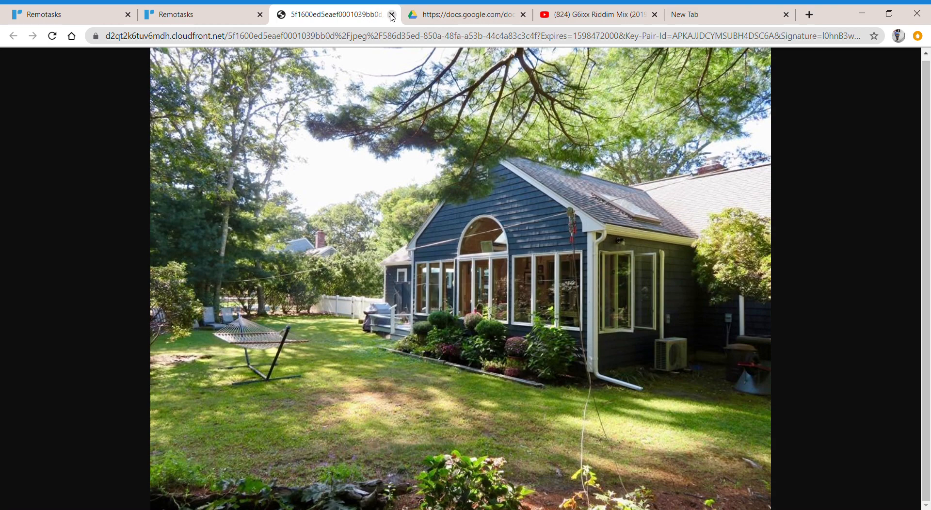
pyautogui.click(391, 17)
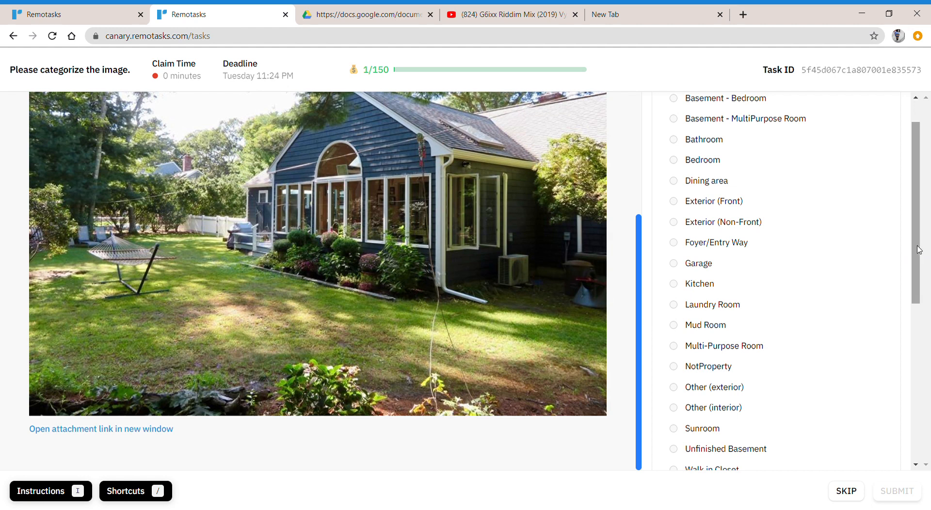
pyautogui.scroll(3)
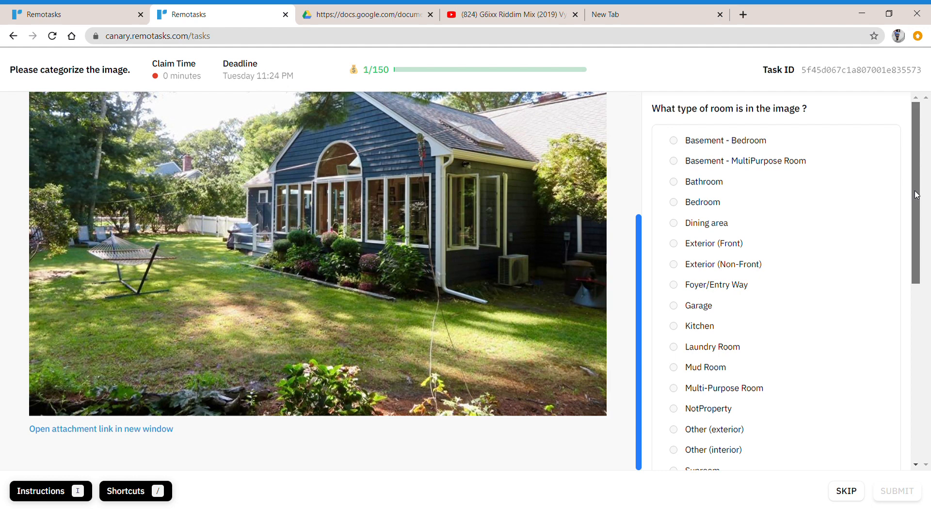
pyautogui.moveTo(686, 264)
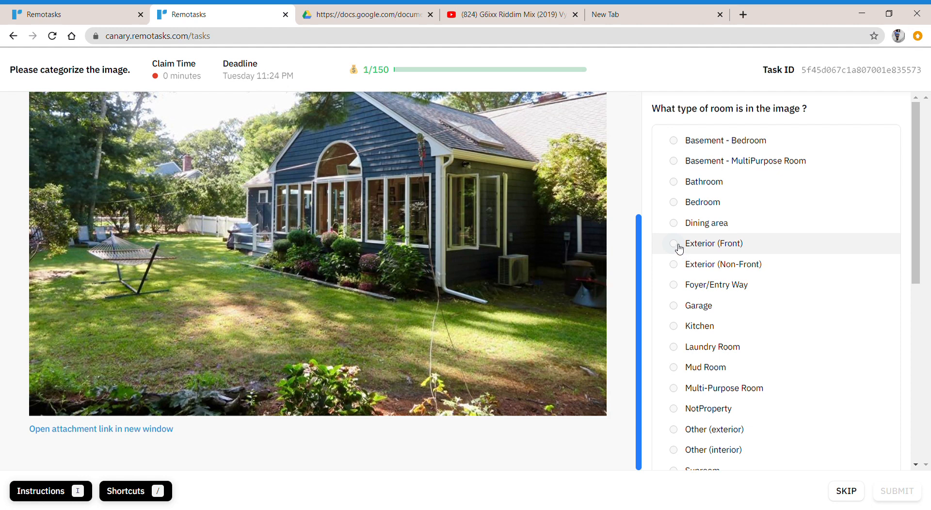
# - Label the backyard photo as room type Exterior (Front) with condition Fair (C5)
pyautogui.click(673, 243)
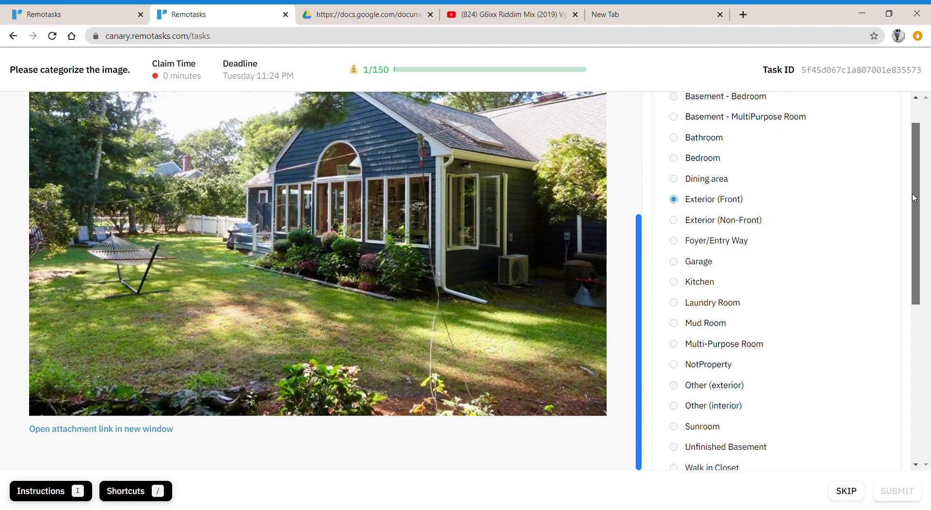
pyautogui.scroll(-3)
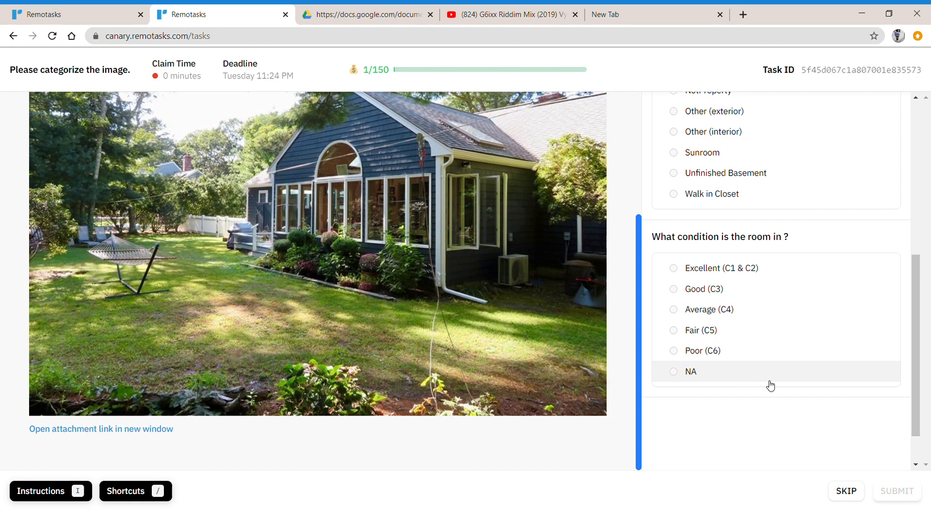
pyautogui.moveTo(685, 330)
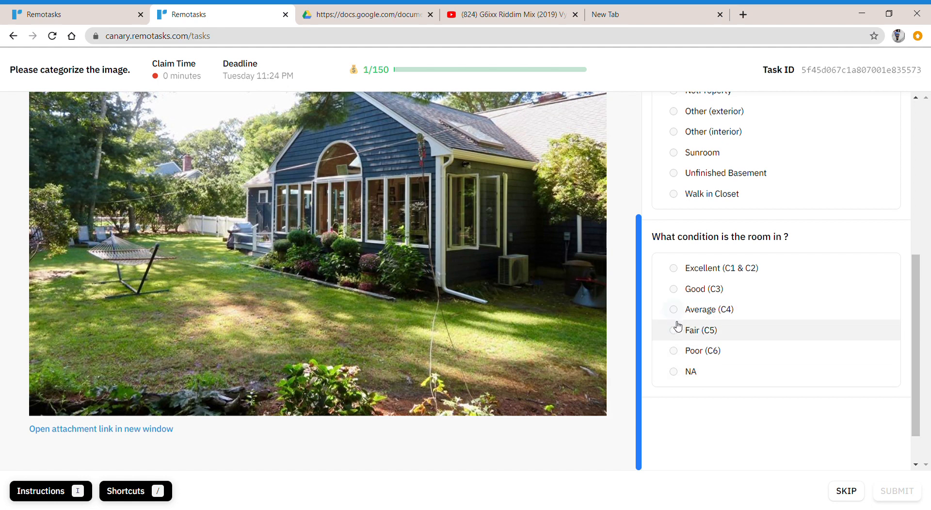
pyautogui.click(673, 330)
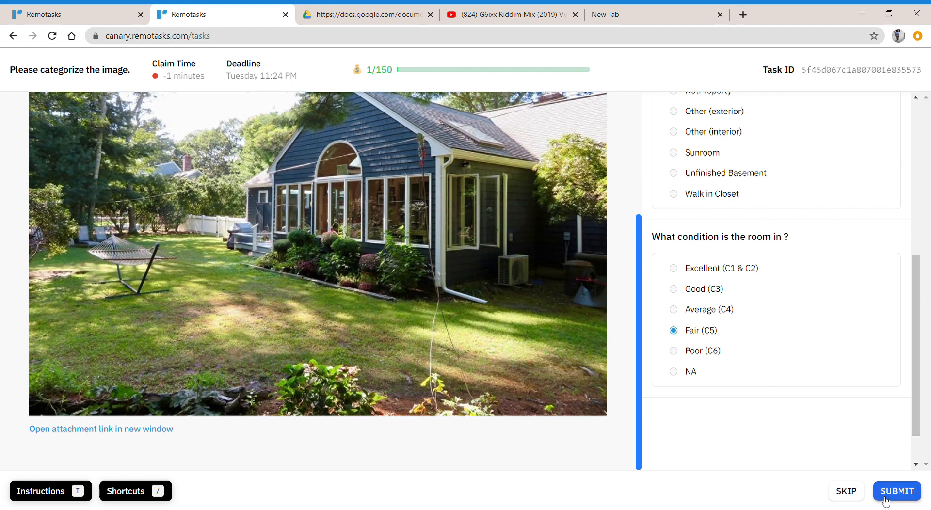
# - Submit the answers and review the 0.00% accuracy banner and Error Summary
pyautogui.click(896, 491)
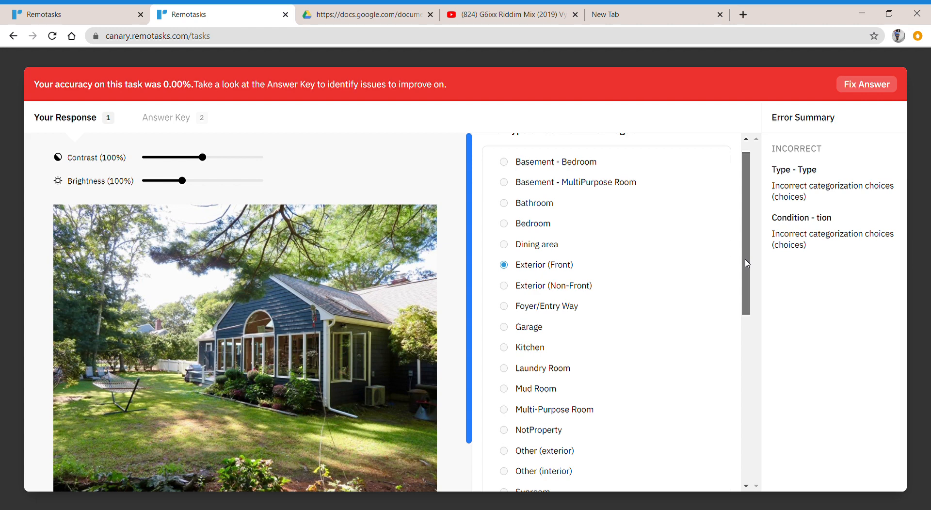
pyautogui.scroll(3)
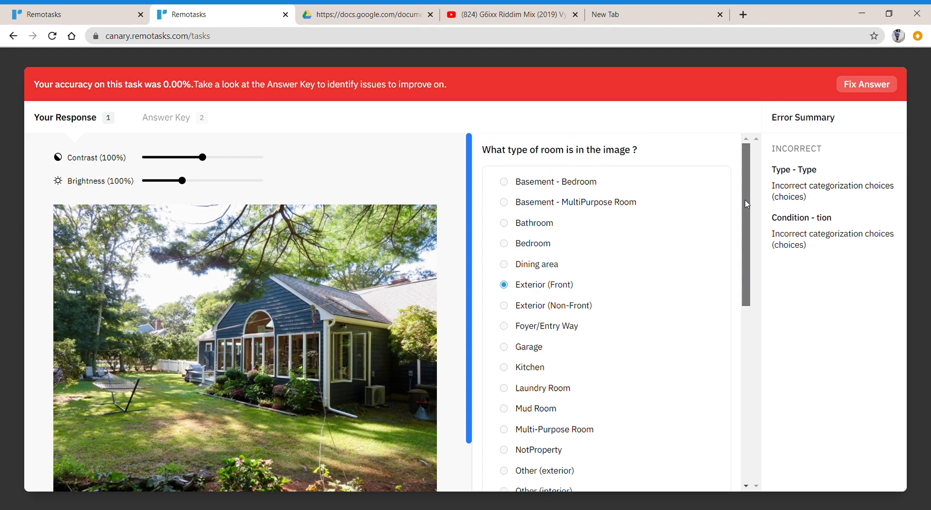
pyautogui.moveTo(533, 285)
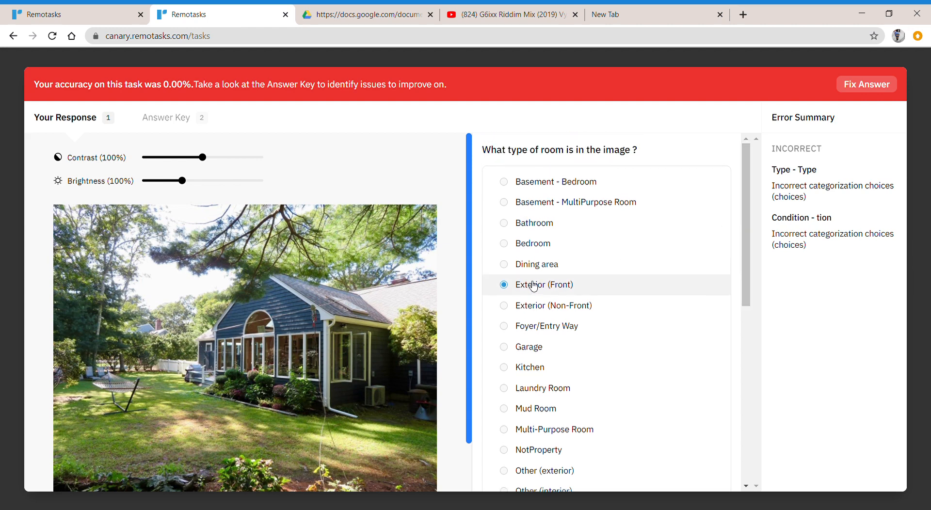
pyautogui.moveTo(515, 315)
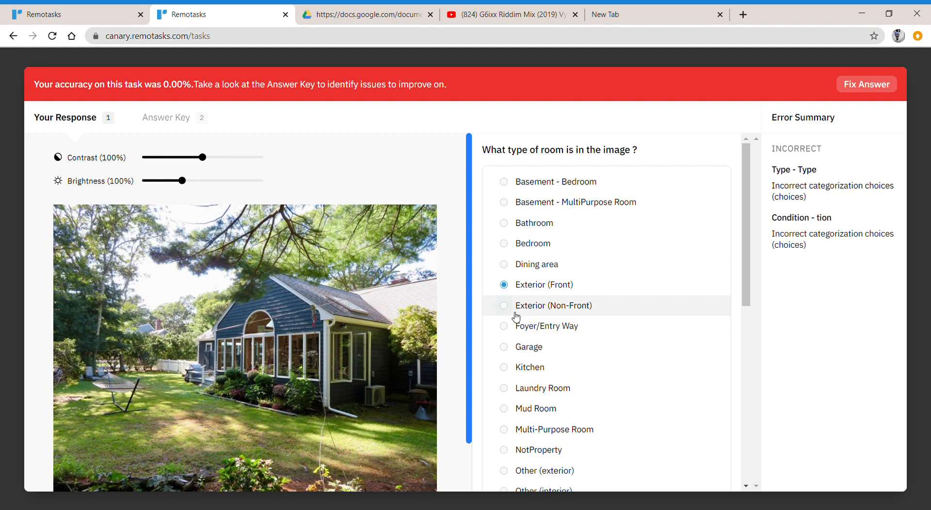
pyautogui.moveTo(511, 310)
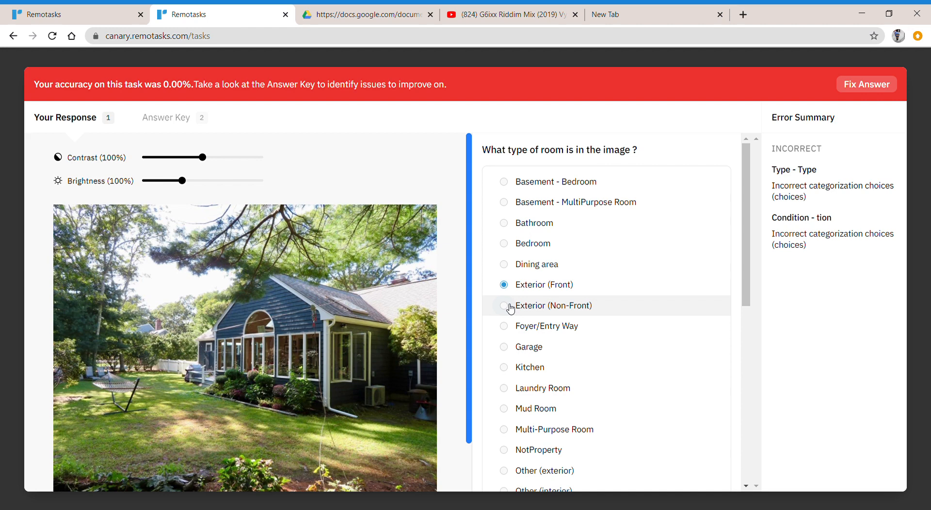
pyautogui.moveTo(620, 360)
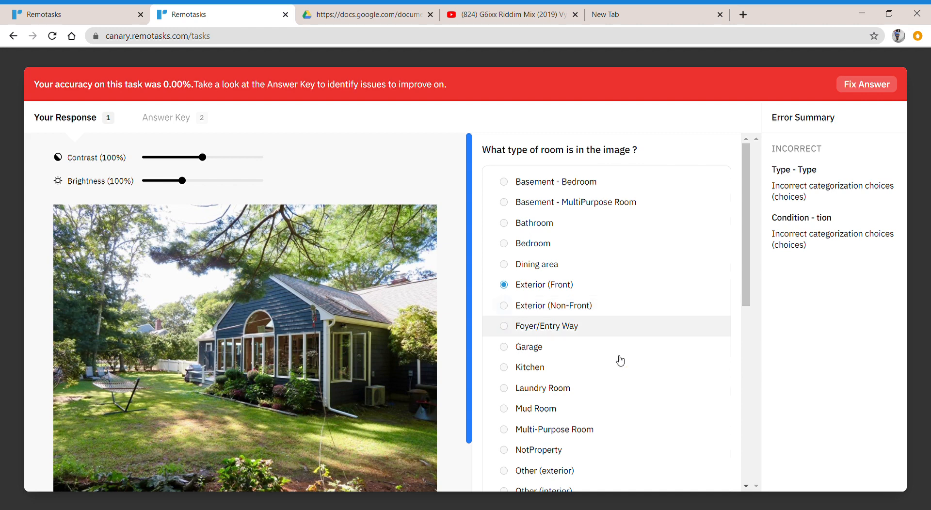
pyautogui.moveTo(490, 309)
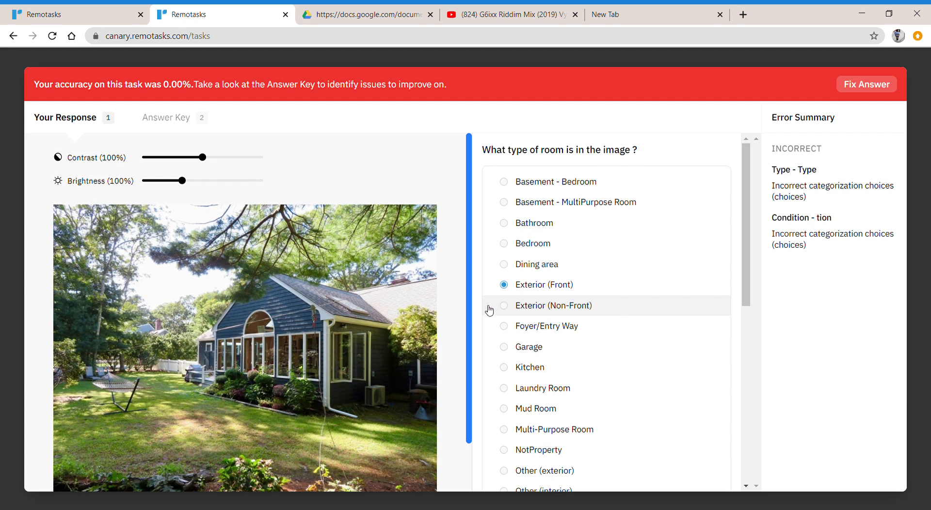
pyautogui.moveTo(507, 311)
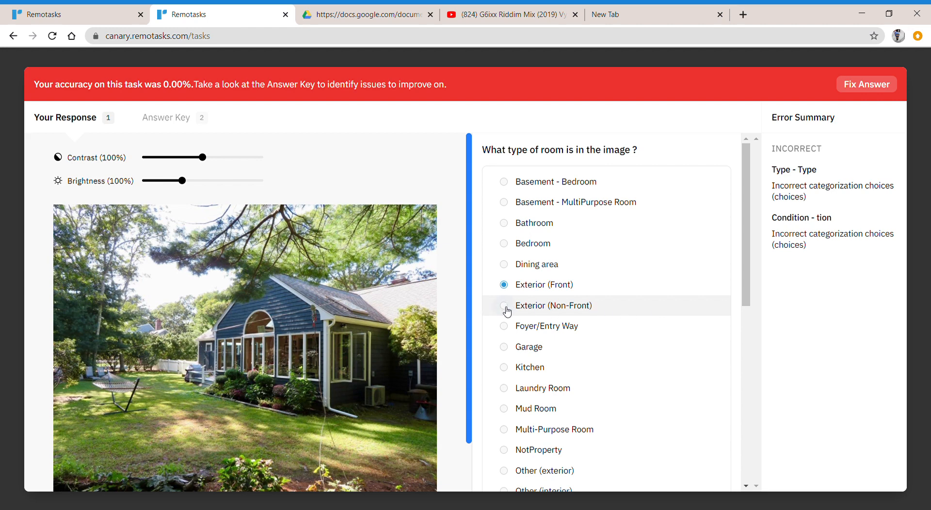
pyautogui.moveTo(439, 169)
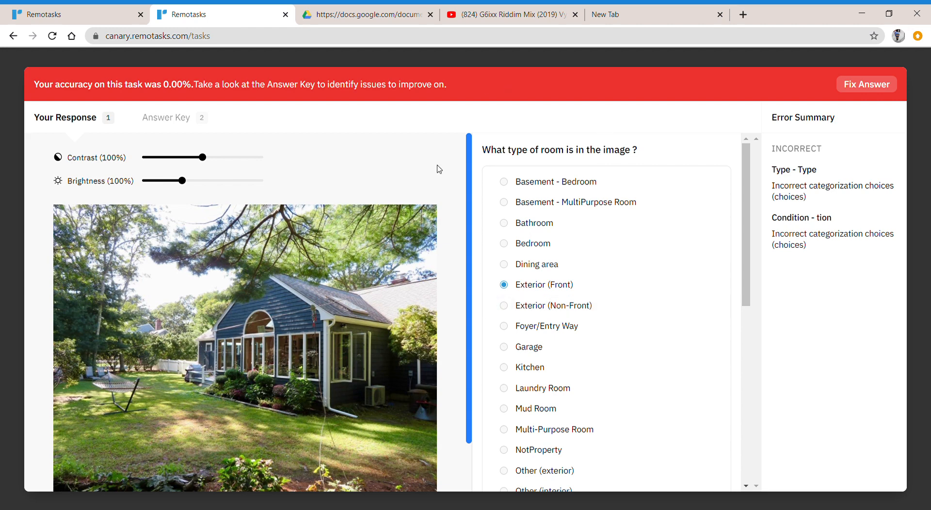
pyautogui.moveTo(852, 192)
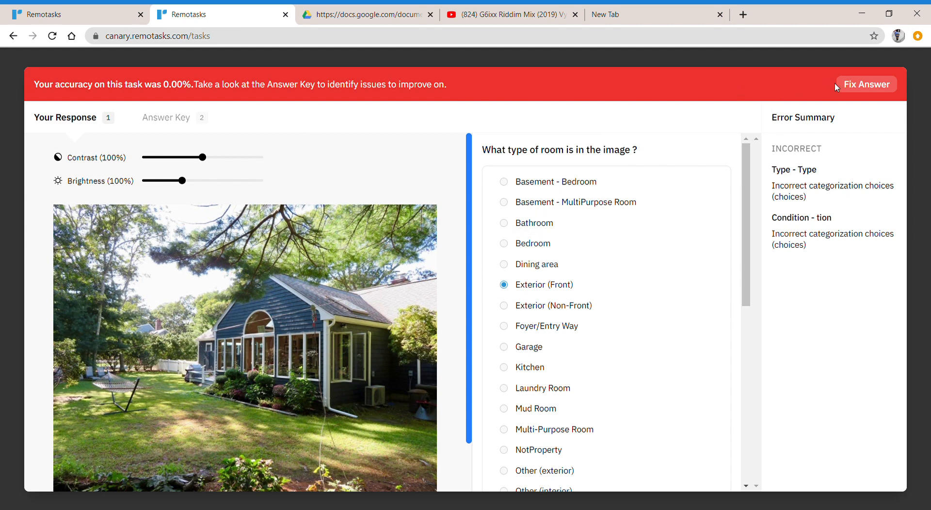
pyautogui.moveTo(789, 83)
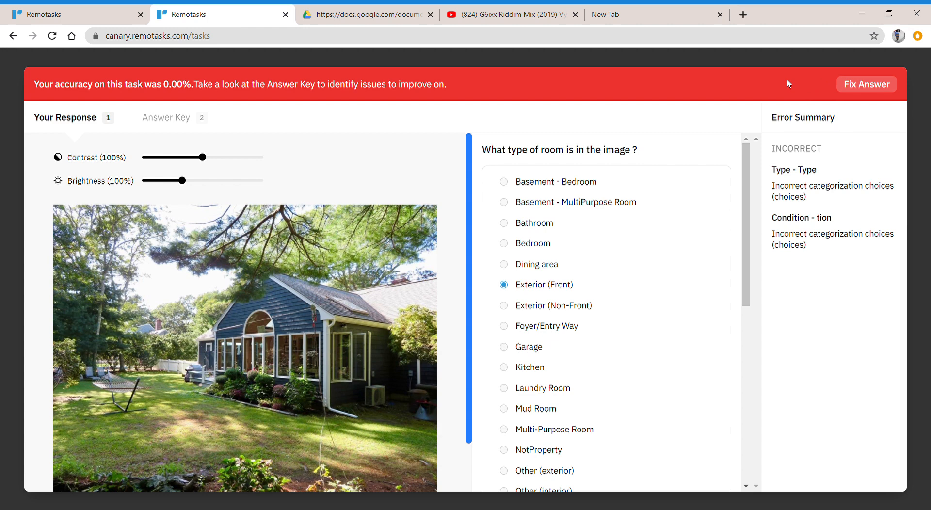
pyautogui.moveTo(699, 100)
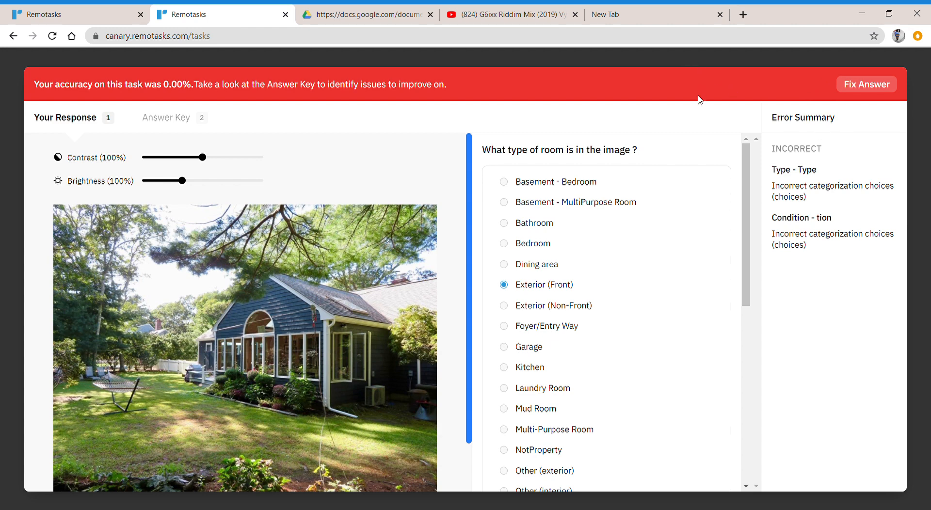
pyautogui.moveTo(174, 132)
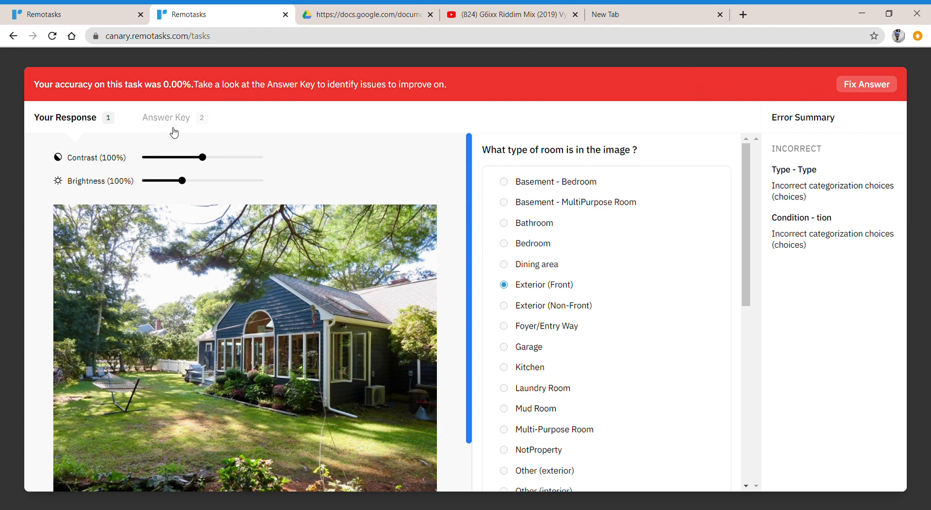
pyautogui.click(166, 117)
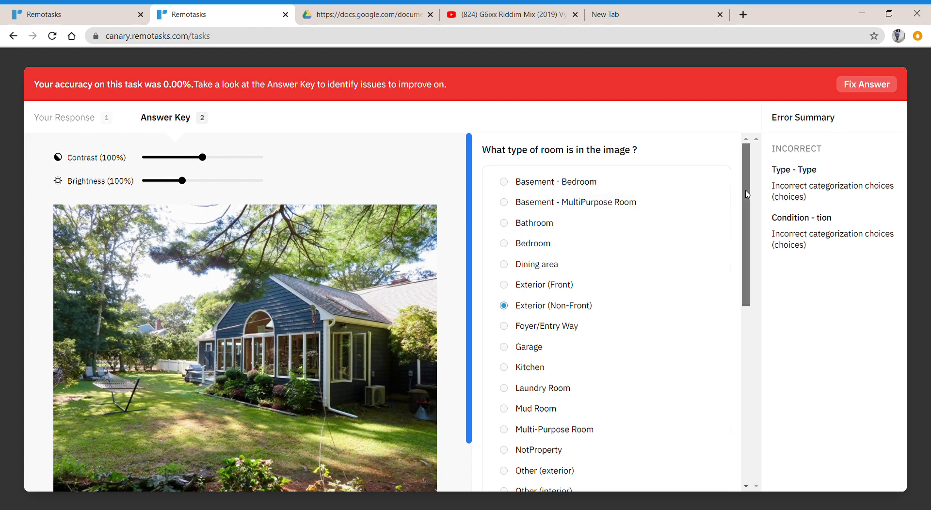
pyautogui.scroll(-3)
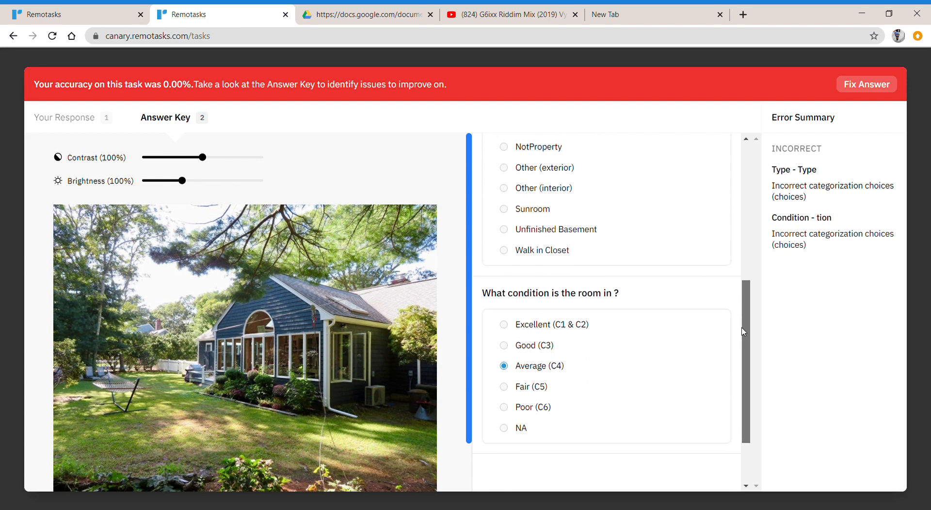
pyautogui.scroll(-3)
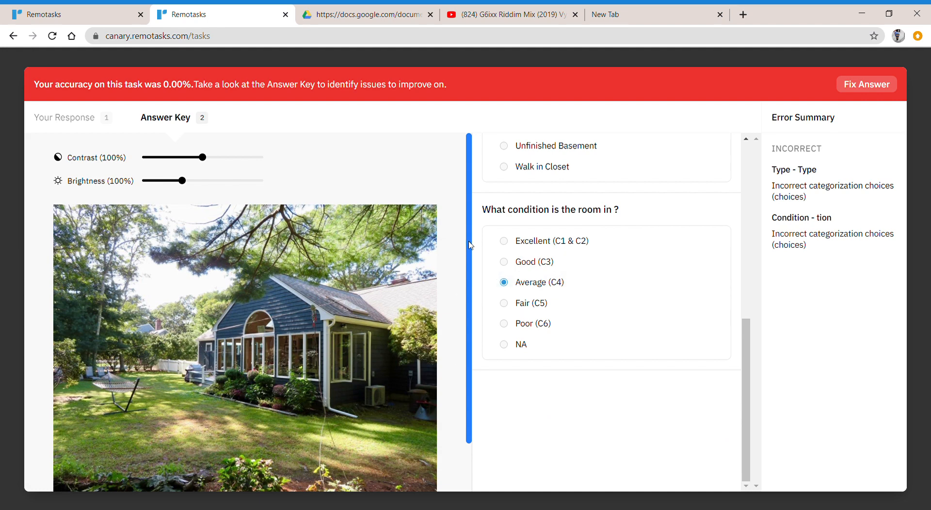
pyautogui.moveTo(484, 212)
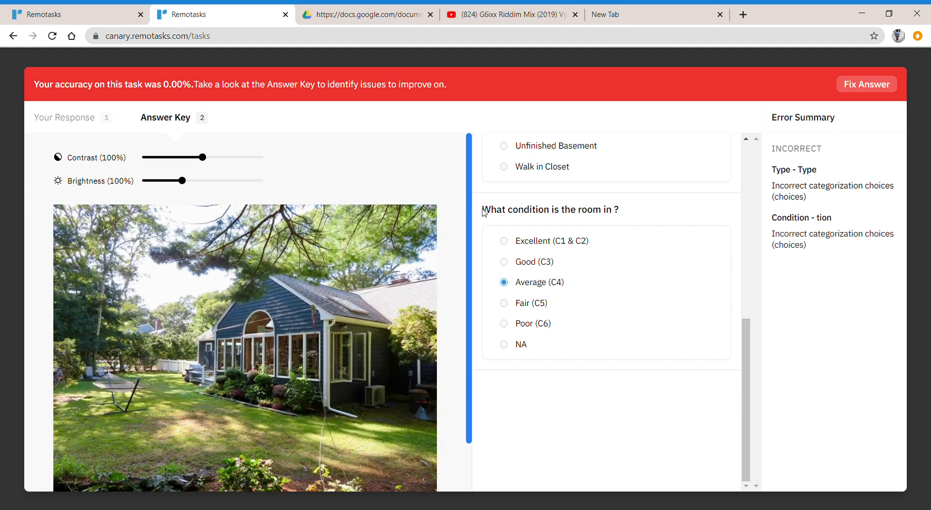
pyautogui.moveTo(475, 127)
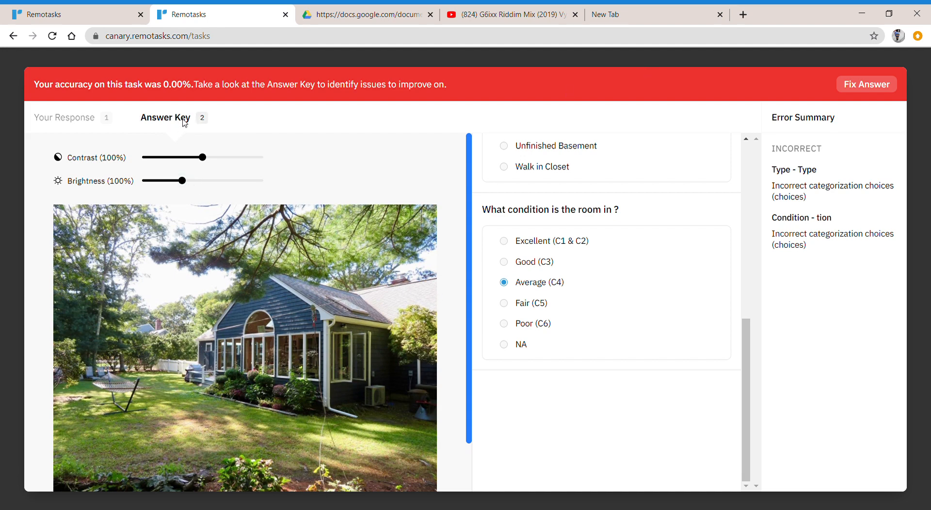
pyautogui.moveTo(172, 129)
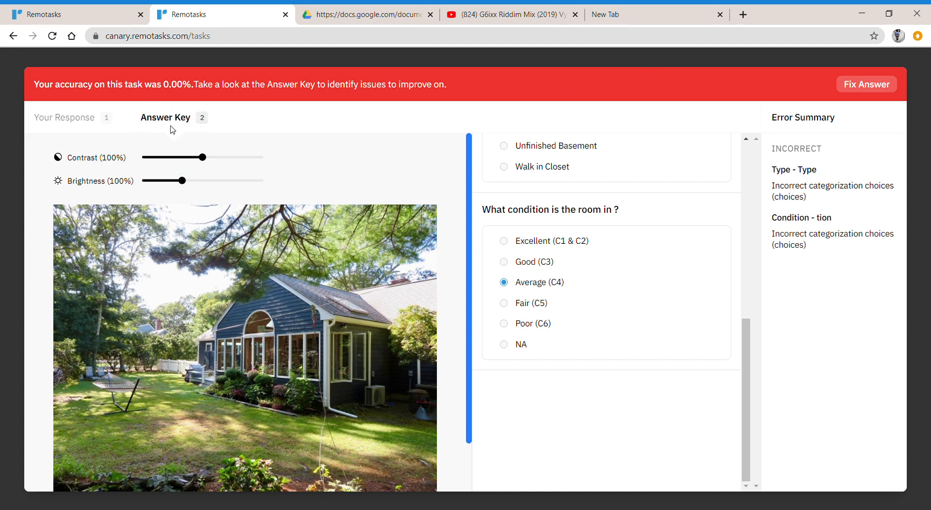
pyautogui.moveTo(537, 281)
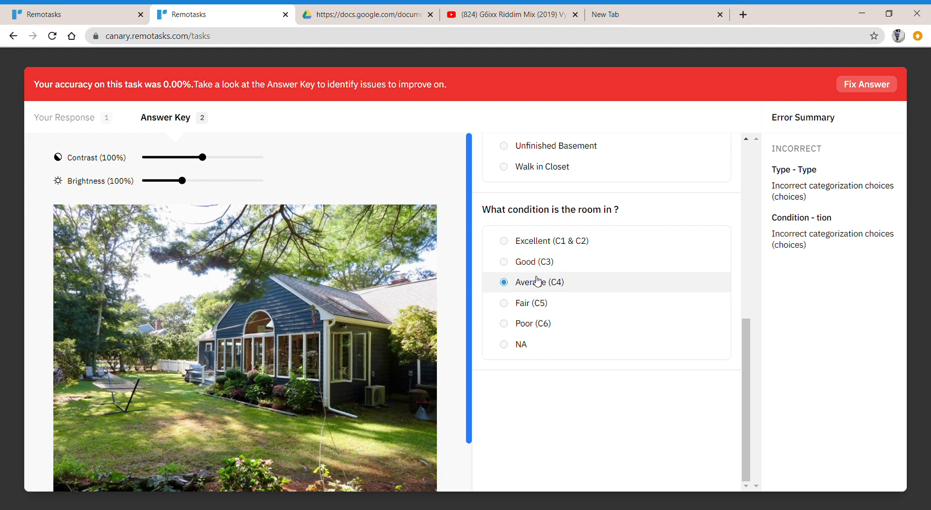
pyautogui.scroll(3)
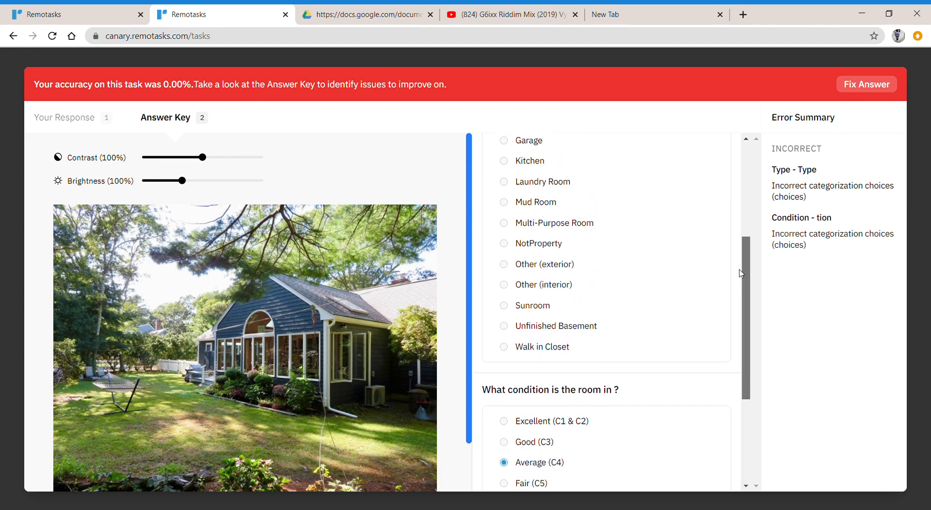
pyautogui.scroll(3)
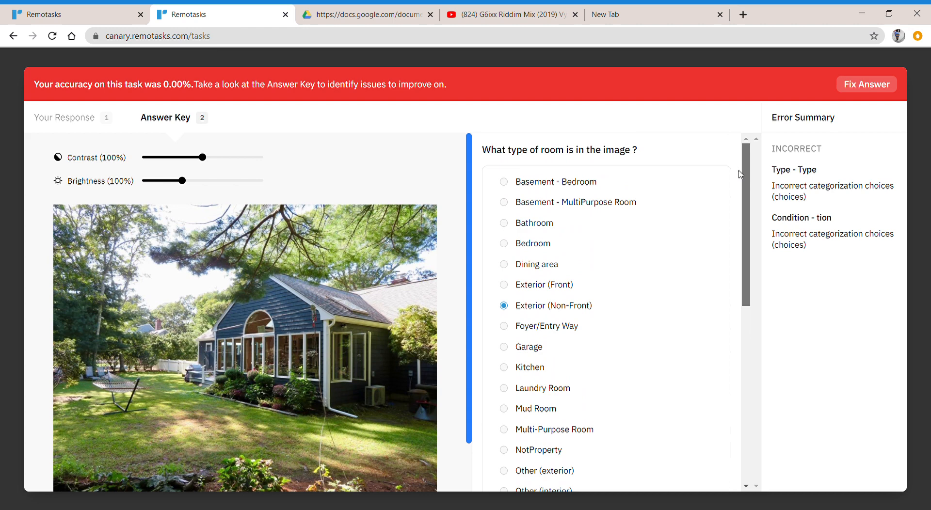
pyautogui.scroll(-3)
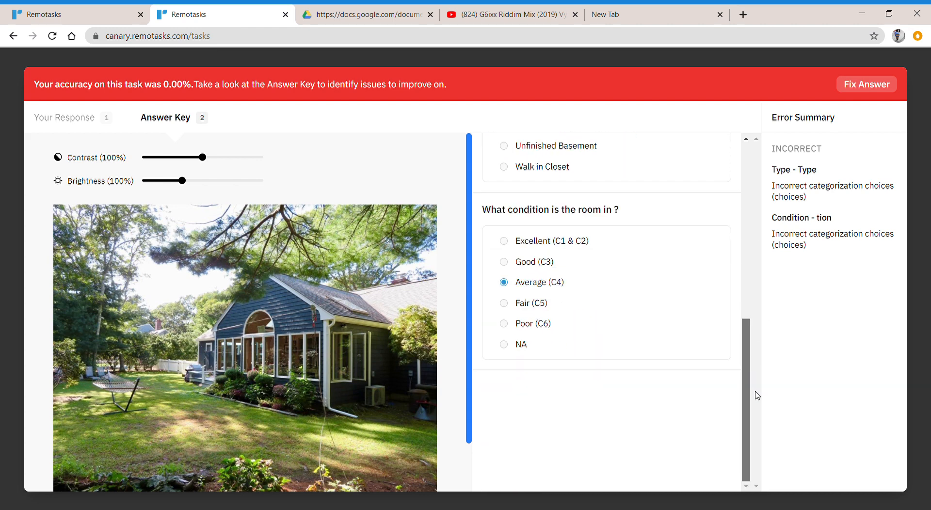
pyautogui.scroll(-3)
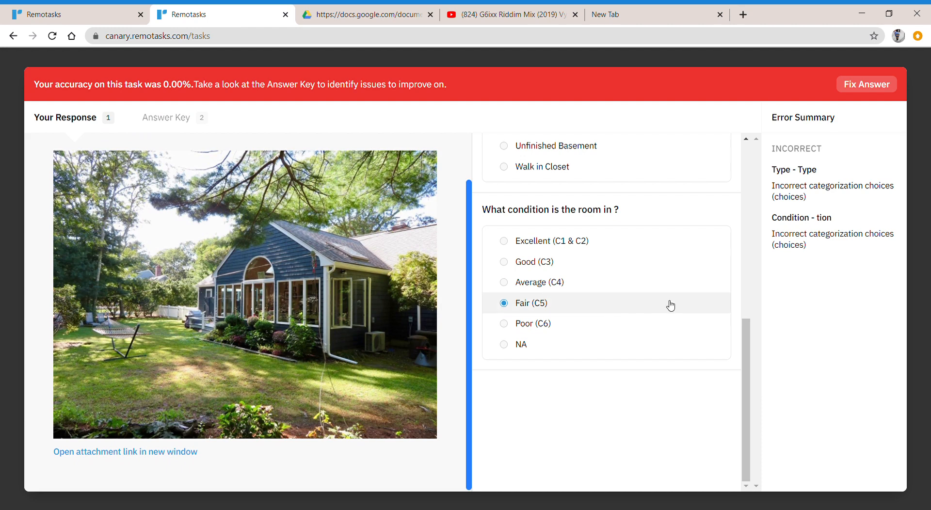
pyautogui.moveTo(747, 370)
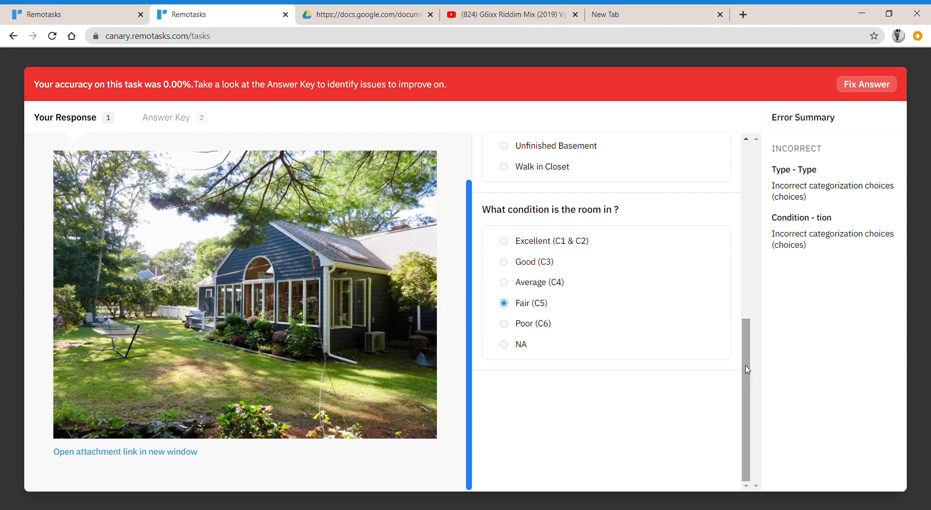